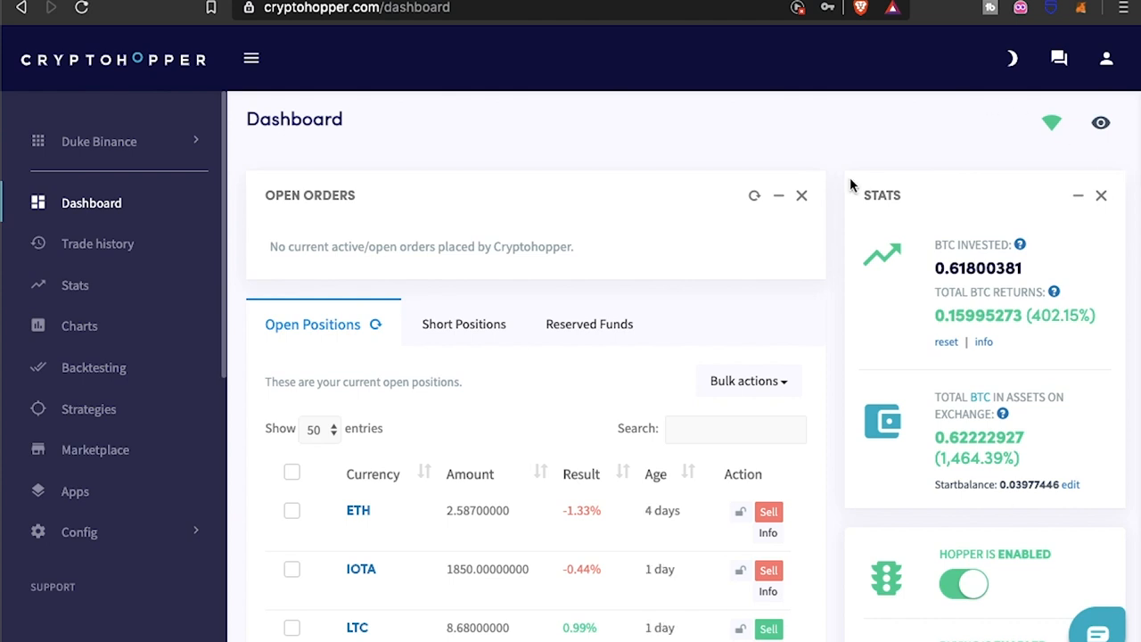
Step: Scroll through the current bot page before moving to the statistics
{"action": "scroll", "scroll_direction": "down", "scroll_amount": 3}
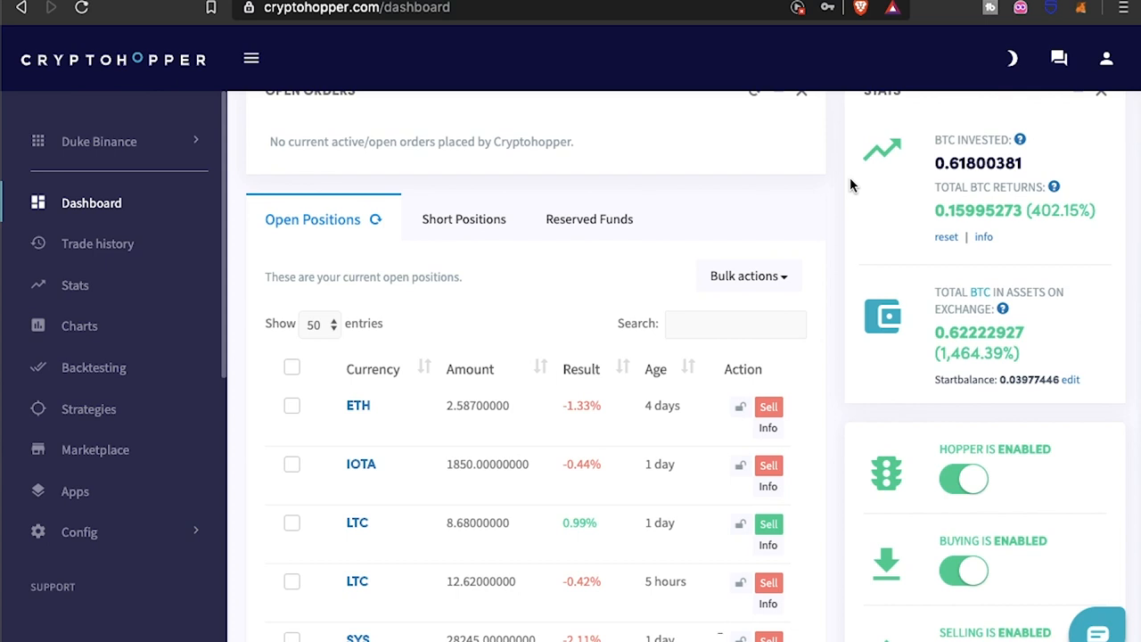
{"action": "scroll", "scroll_direction": "up", "scroll_amount": 3}
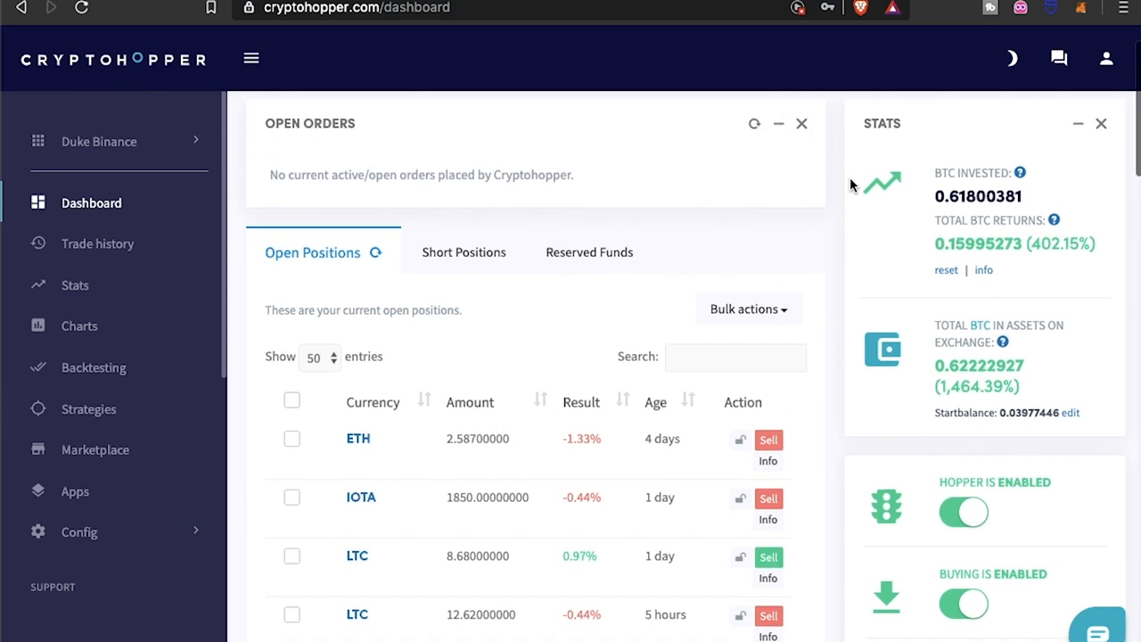
{"action": "scroll", "scroll_direction": "down", "scroll_amount": 3}
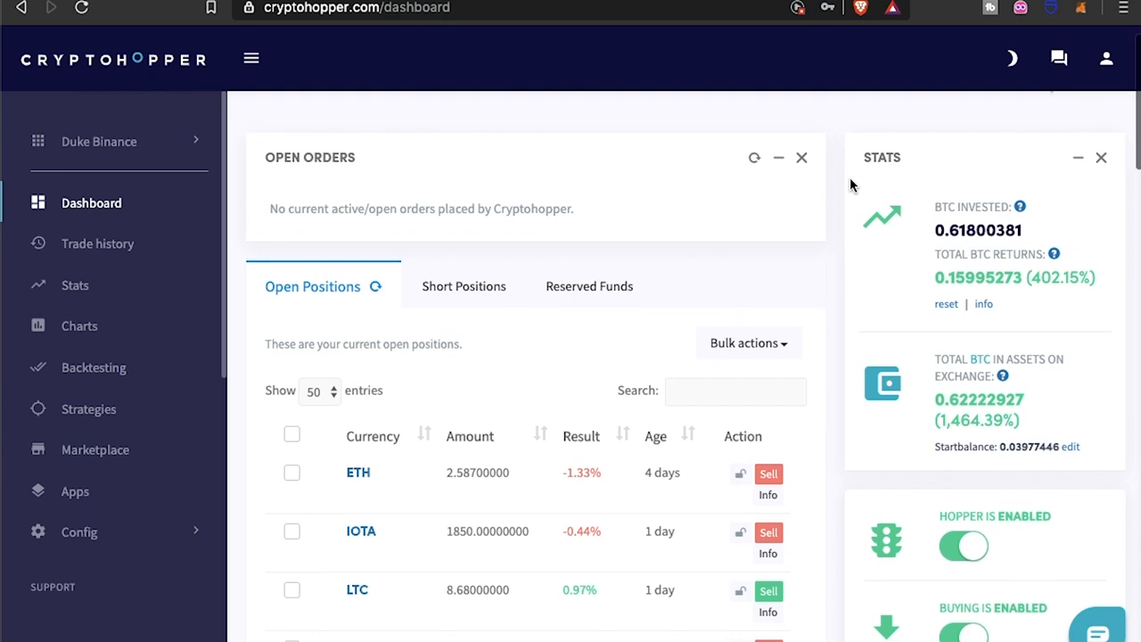
{"action": "scroll", "scroll_direction": "down", "scroll_amount": 3}
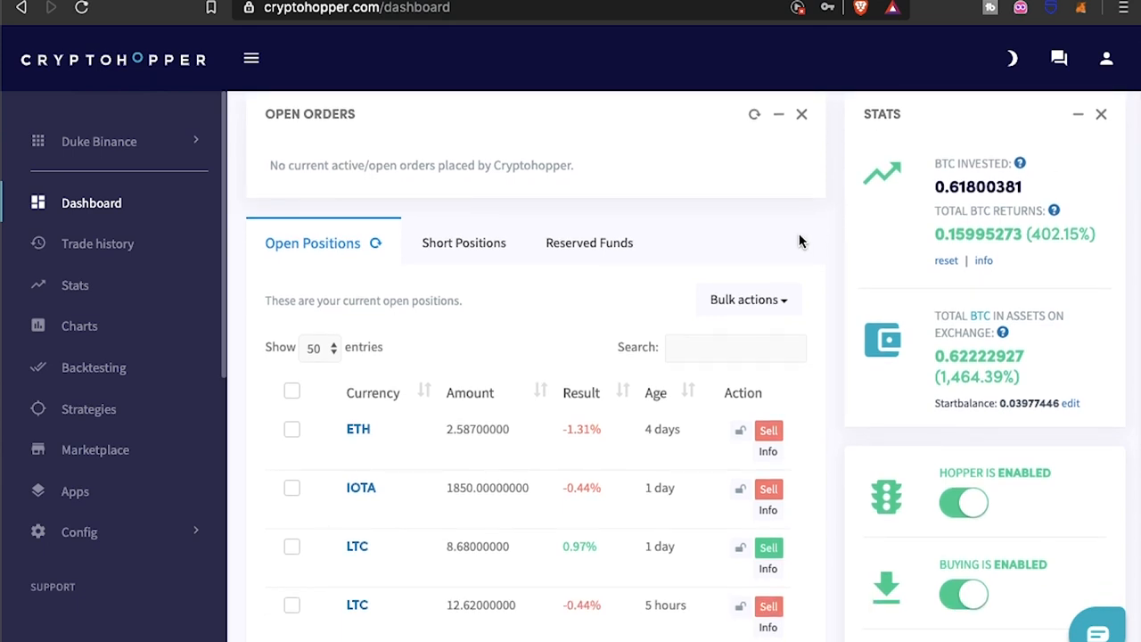
{"action": "scroll", "scroll_direction": "down", "scroll_amount": 3}
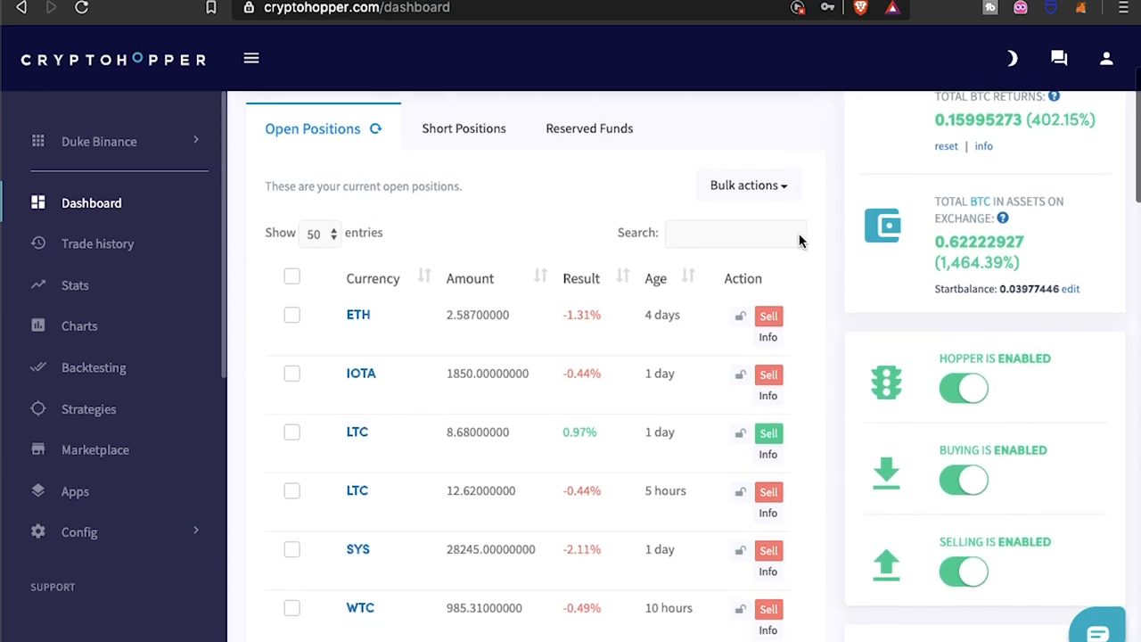
{"action": "scroll", "scroll_direction": "up", "scroll_amount": 3}
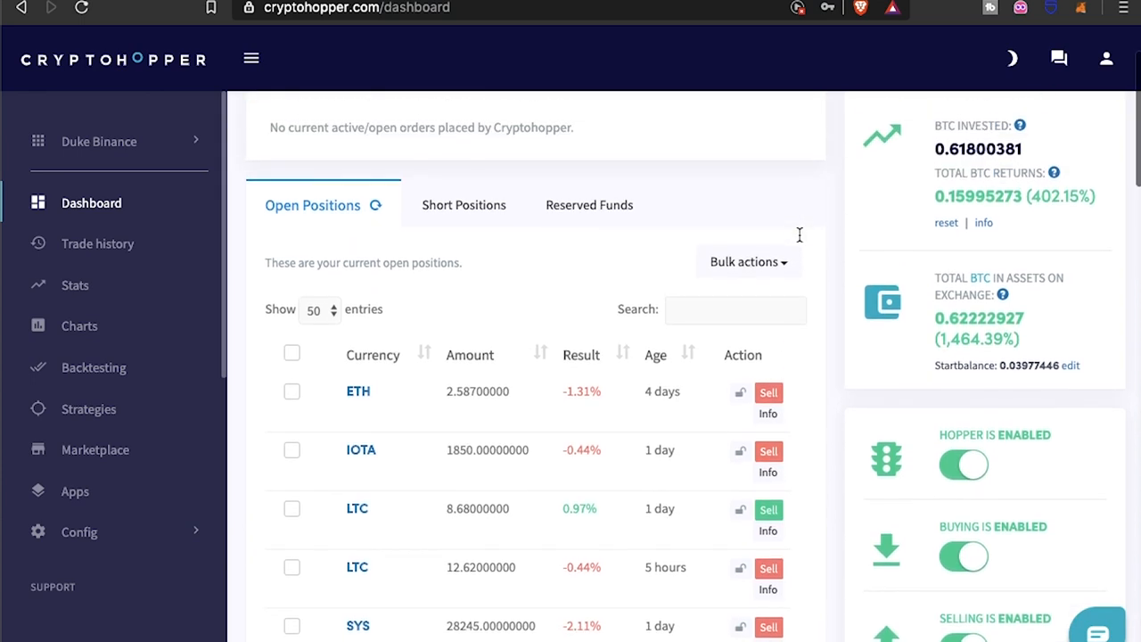
{"action": "scroll", "scroll_direction": "down", "scroll_amount": 3}
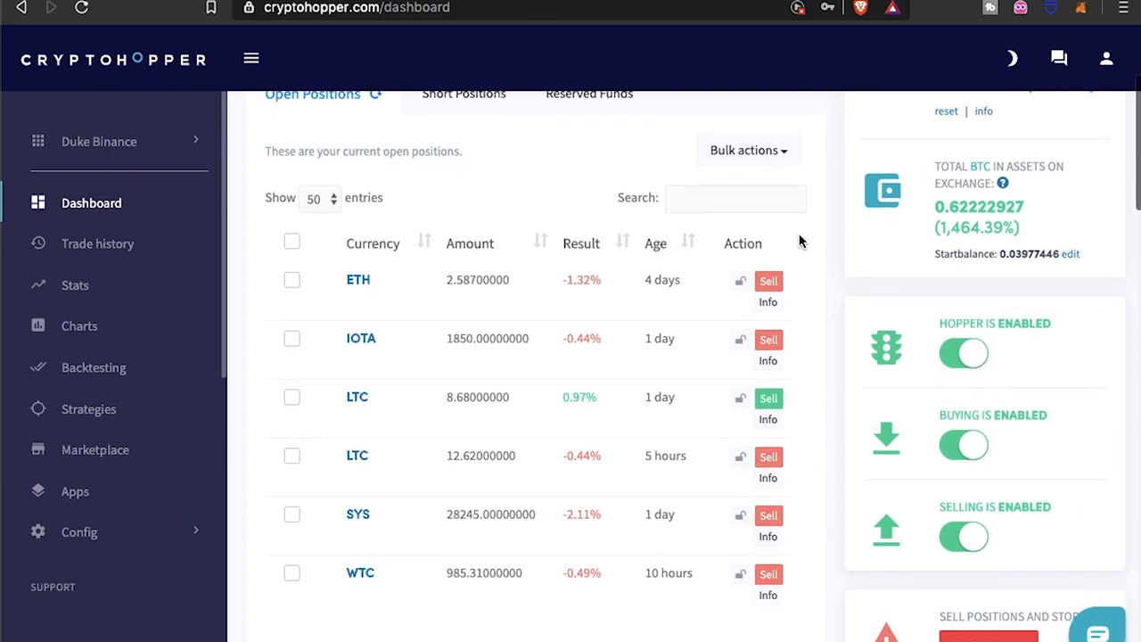
{"action": "scroll", "scroll_direction": "down", "scroll_amount": 3}
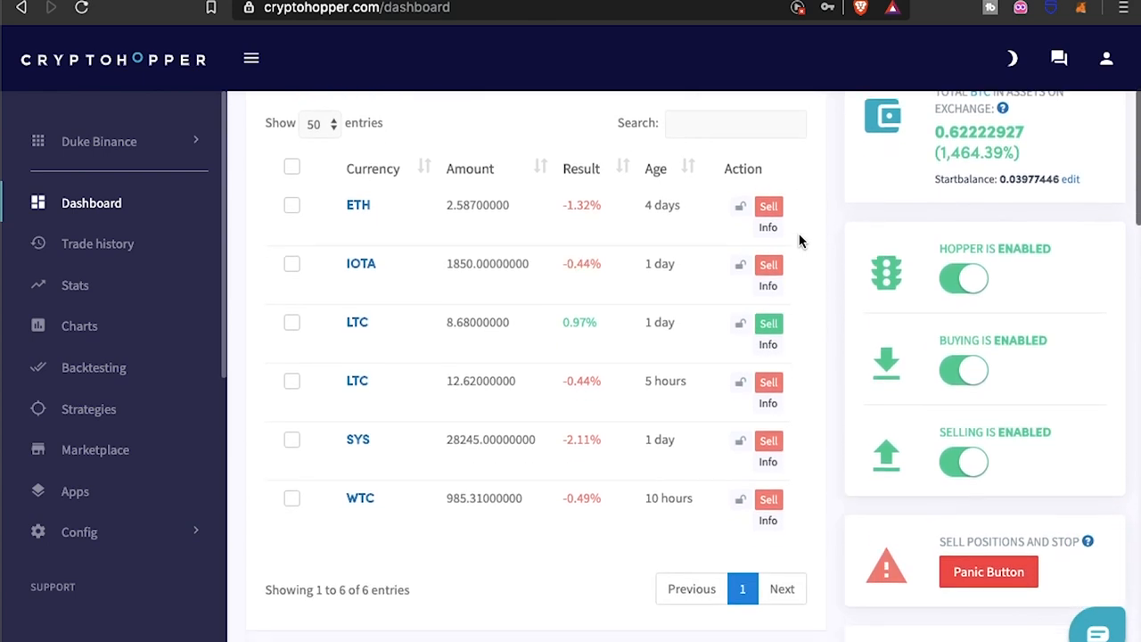
{"action": "scroll", "scroll_direction": "down", "scroll_amount": 3}
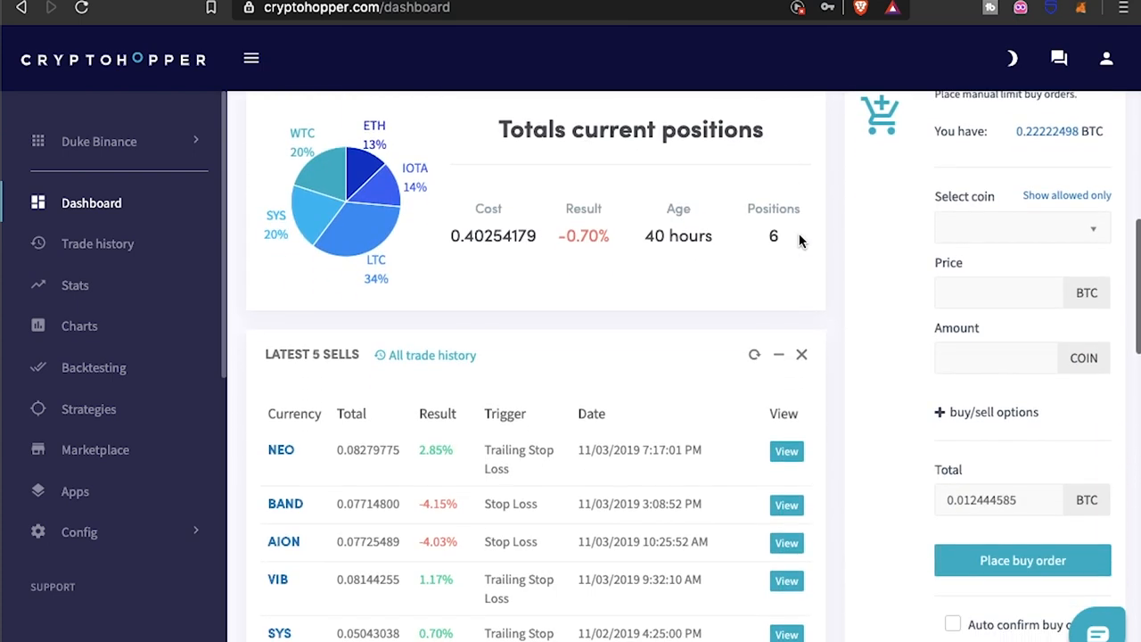
{"action": "scroll", "scroll_direction": "down", "scroll_amount": 3}
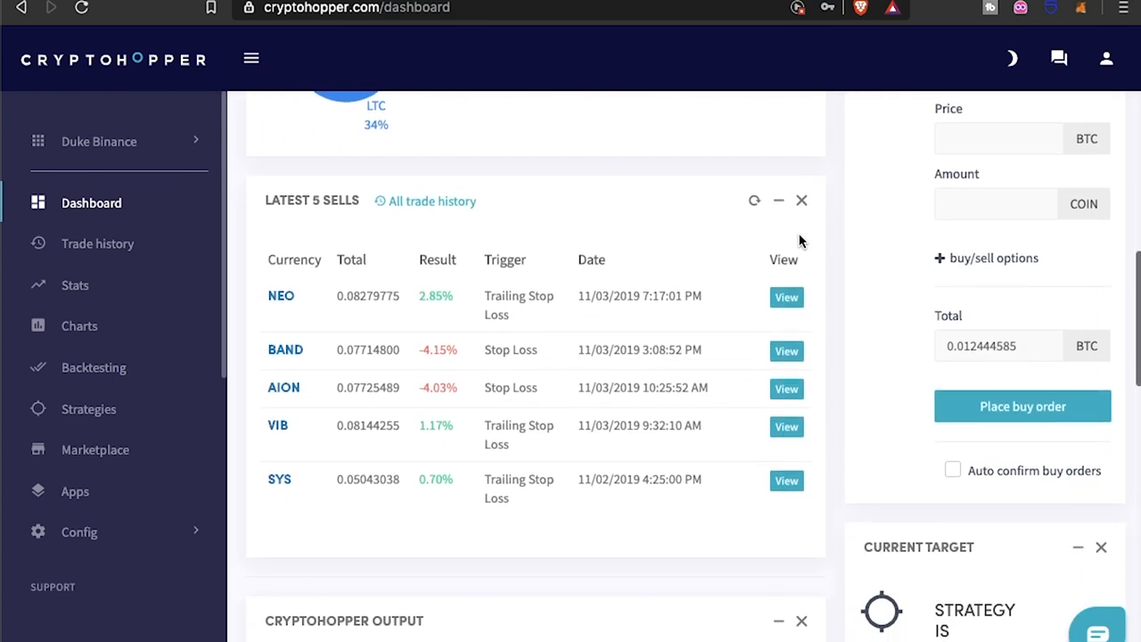
{"action": "mouse_move", "coordinate": [134, 288]}
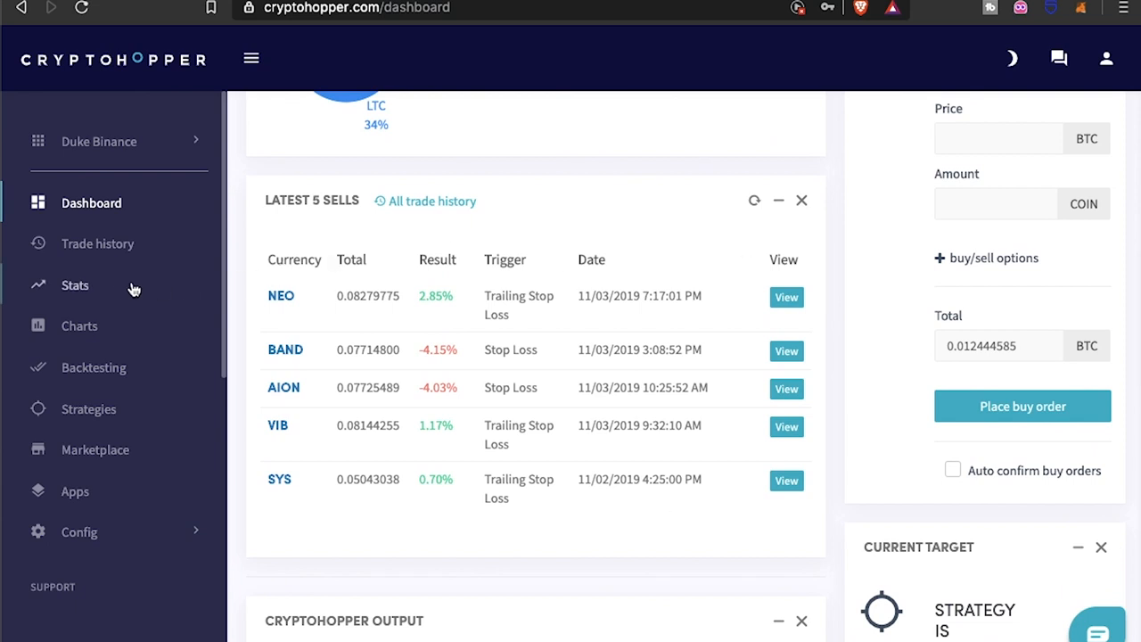
Step: Show the Statistics page with buys and sells, fund allocation, profit stats and Daily Profits chart
{"action": "left_click", "coordinate": [75, 285]}
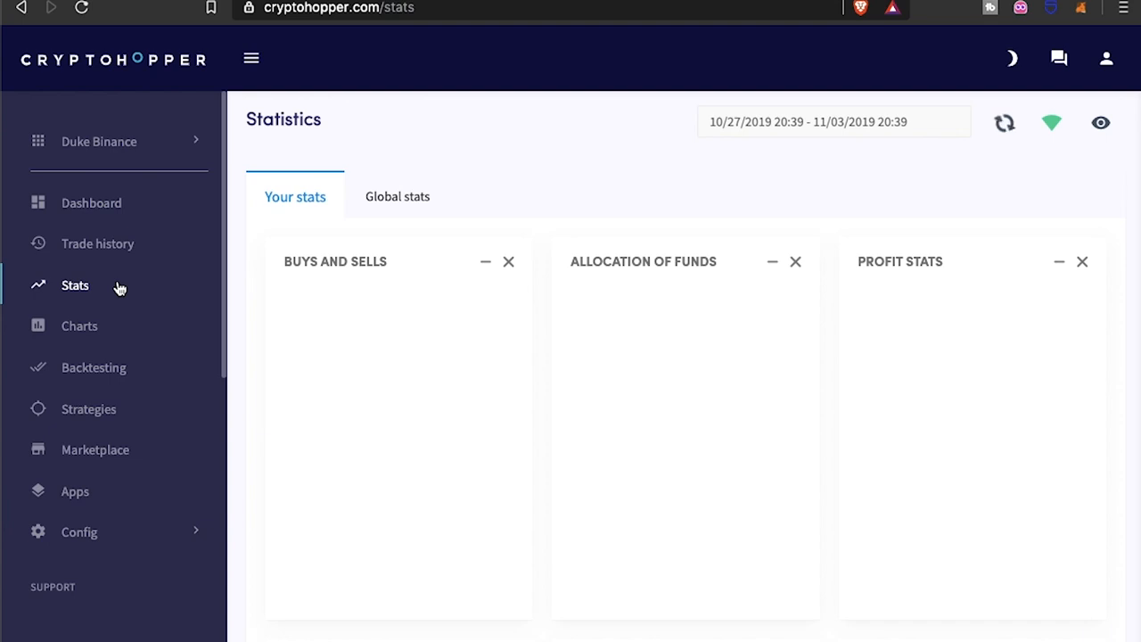
{"action": "left_click", "coordinate": [1004, 121]}
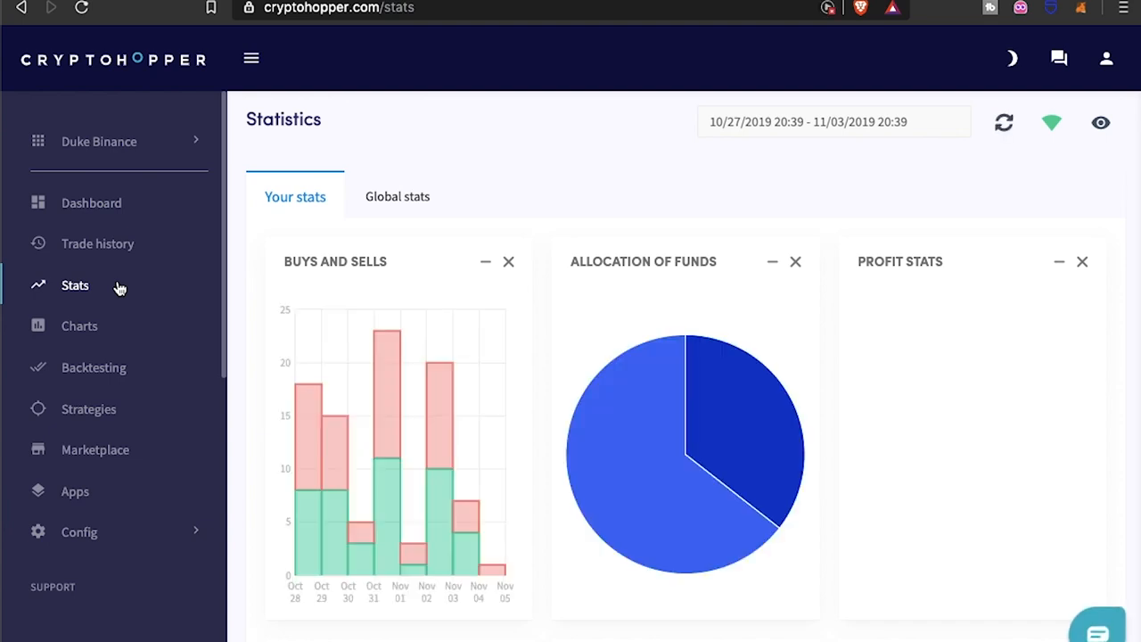
{"action": "scroll", "scroll_direction": "down", "scroll_amount": 3}
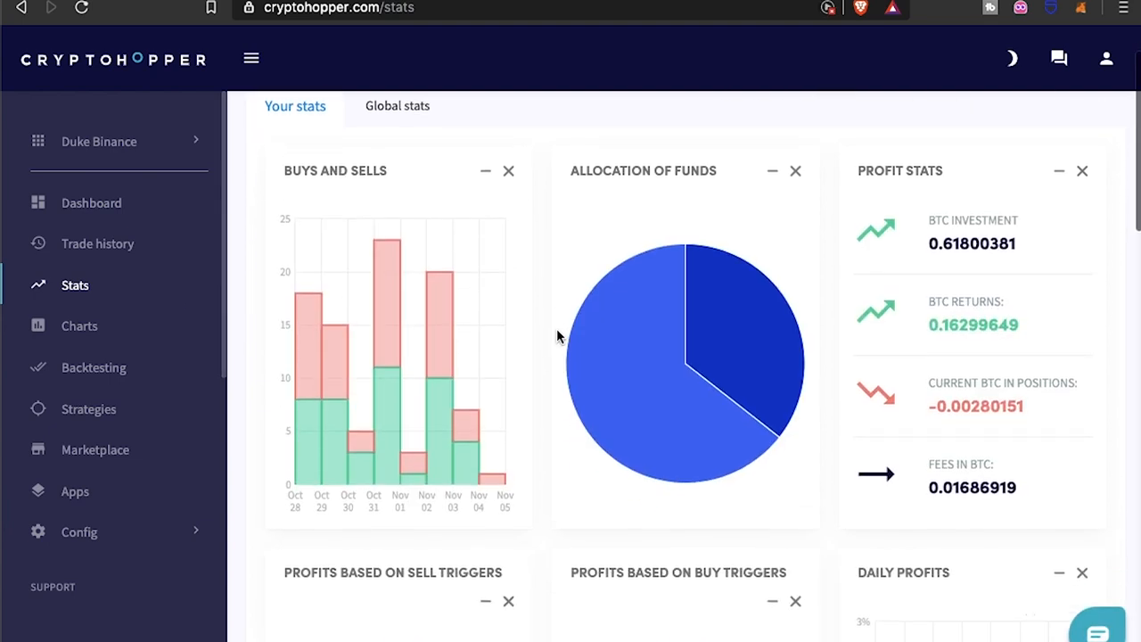
{"action": "scroll", "scroll_direction": "down", "scroll_amount": 3}
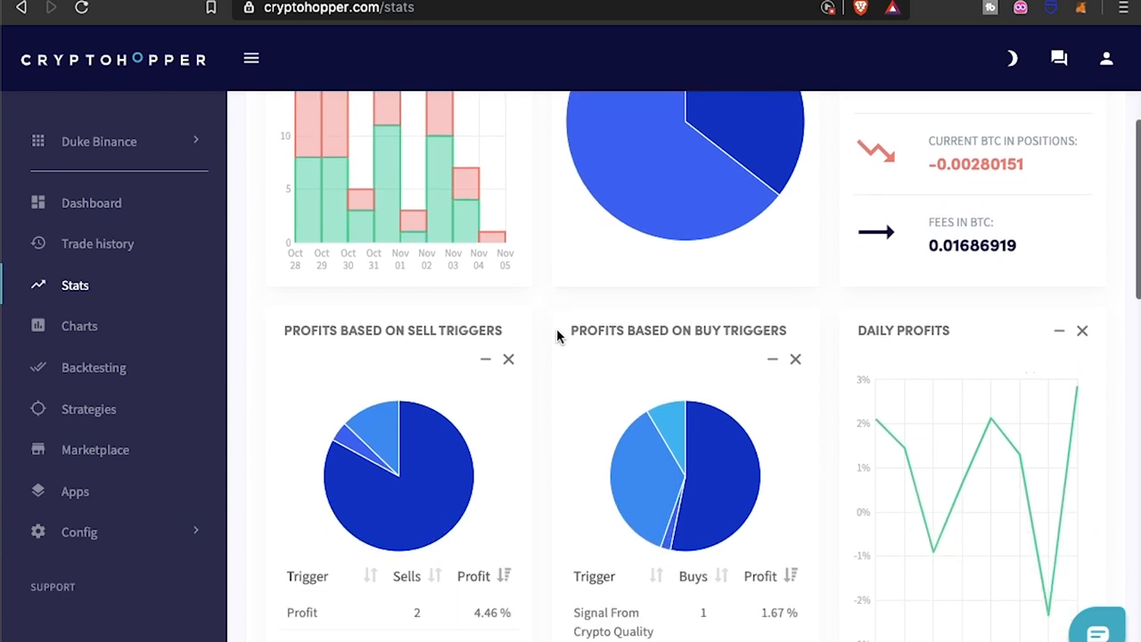
{"action": "scroll", "scroll_direction": "down", "scroll_amount": 3}
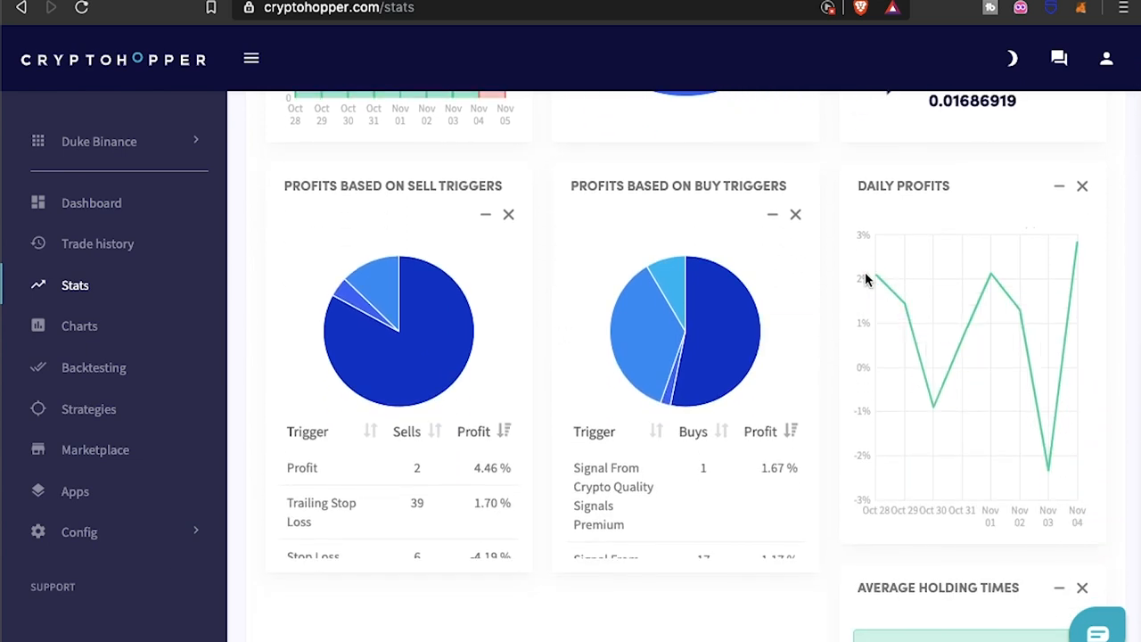
{"action": "mouse_move", "coordinate": [931, 408]}
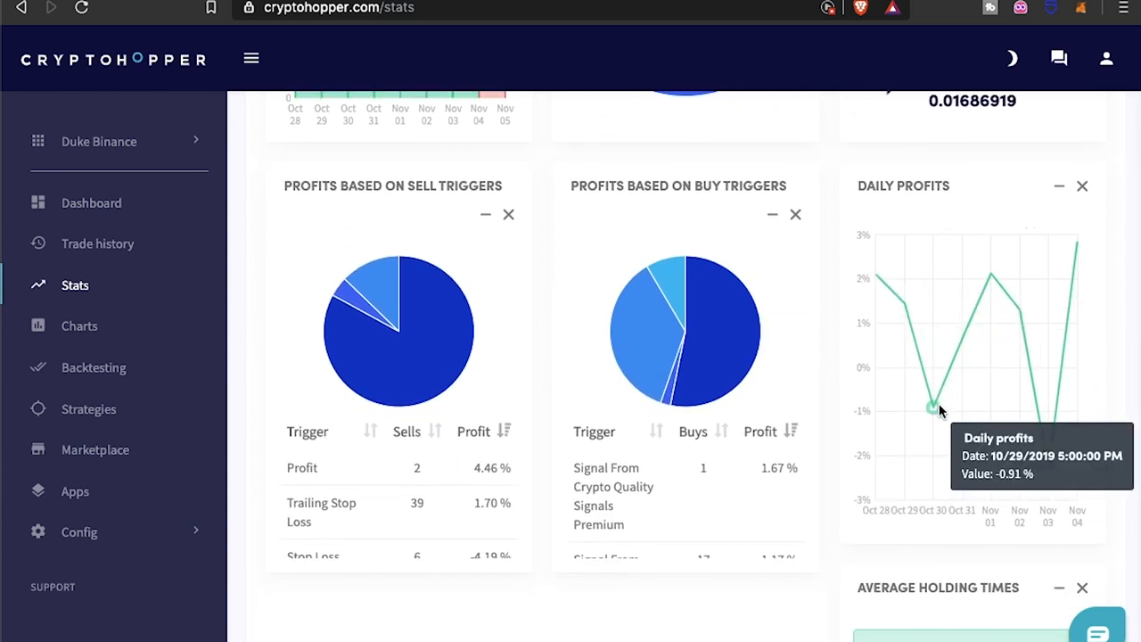
{"action": "mouse_move", "coordinate": [1023, 310]}
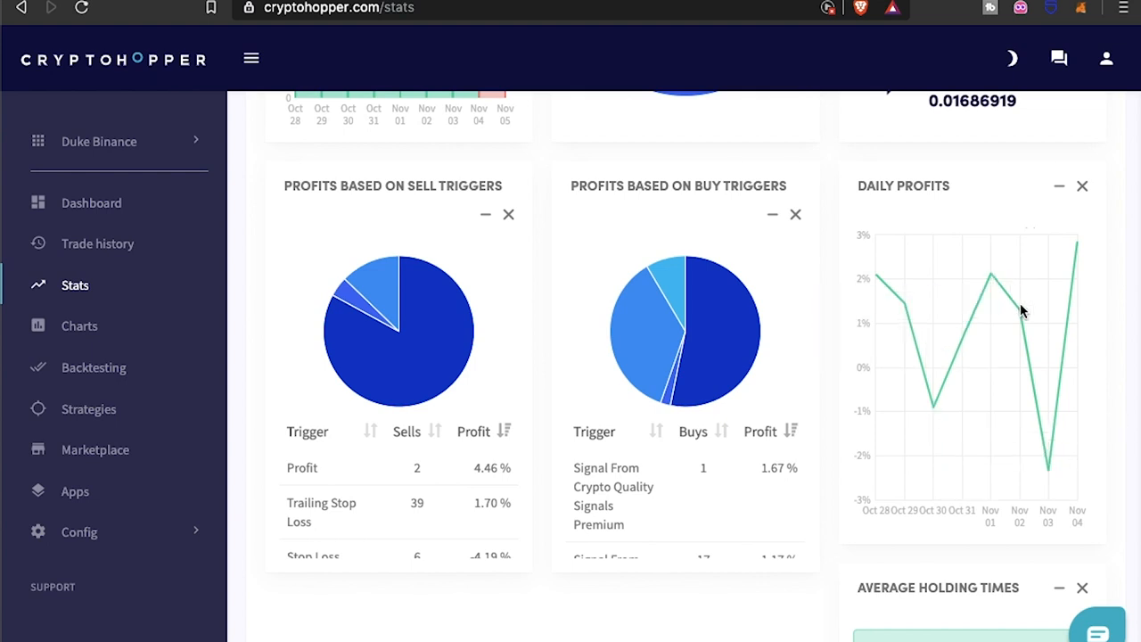
{"action": "mouse_move", "coordinate": [1050, 471]}
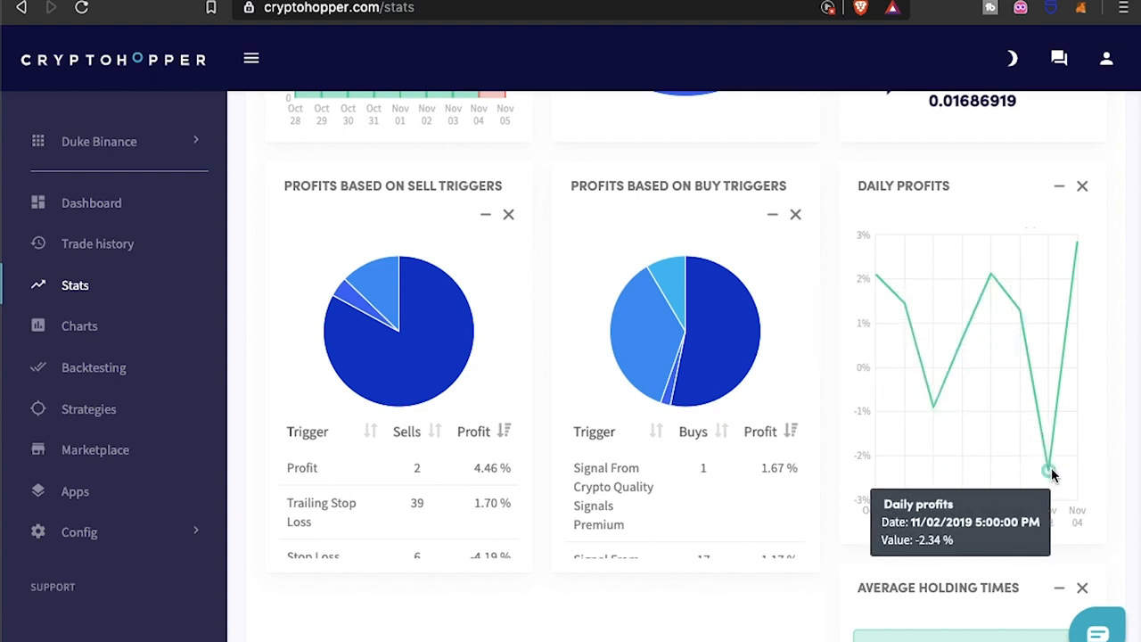
{"action": "mouse_move", "coordinate": [1077, 242]}
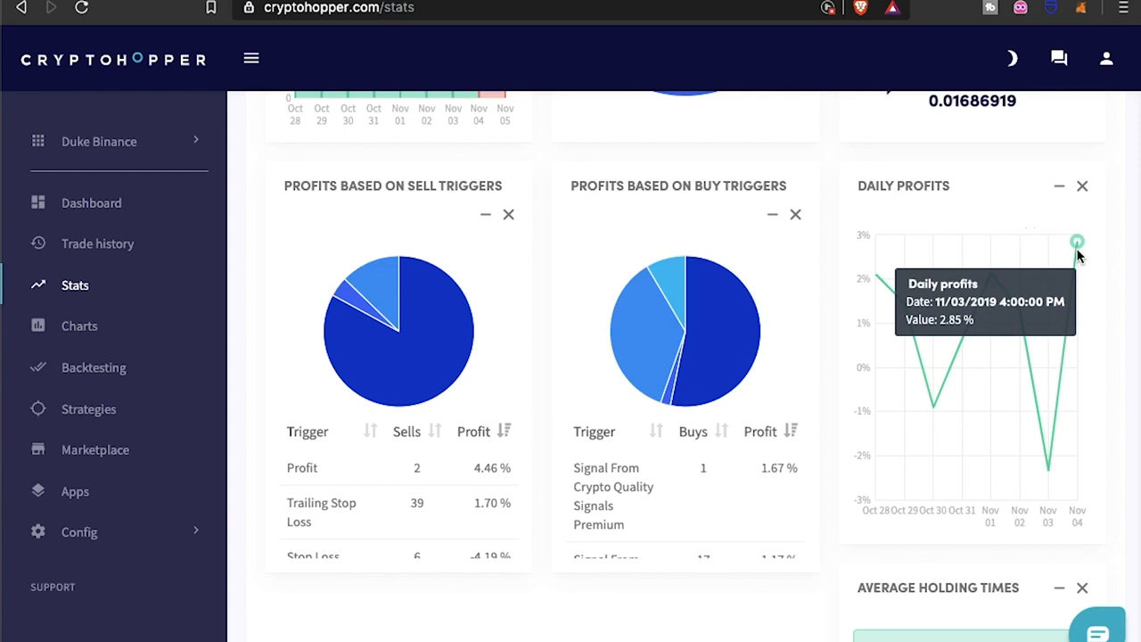
{"action": "mouse_move", "coordinate": [691, 439]}
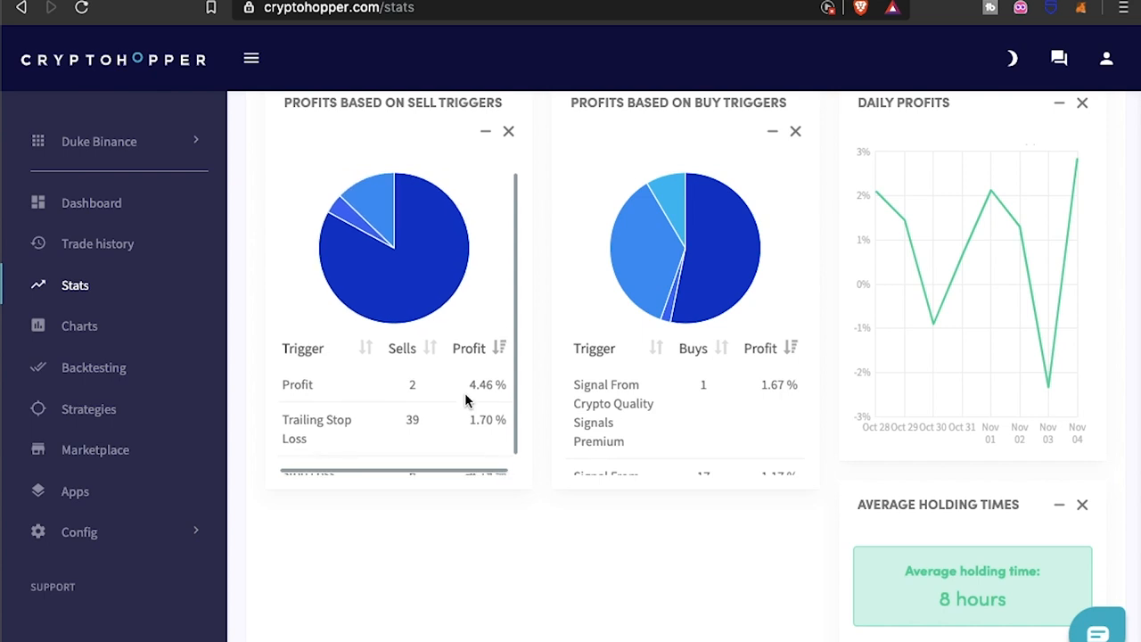
{"action": "scroll", "scroll_direction": "down", "scroll_amount": 3}
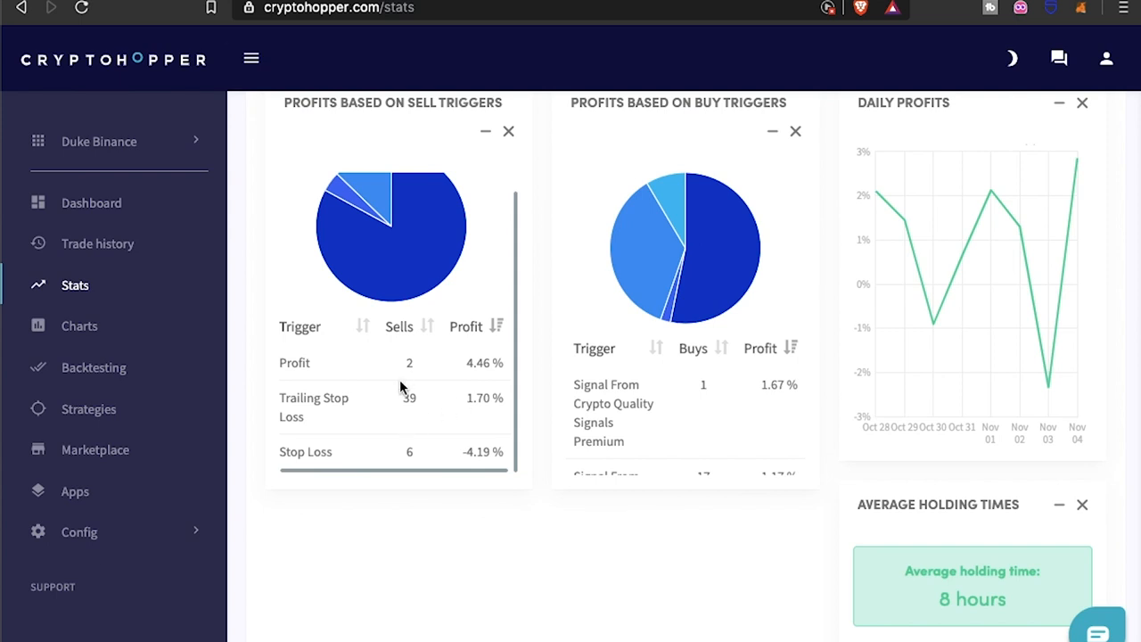
{"action": "mouse_move", "coordinate": [401, 383]}
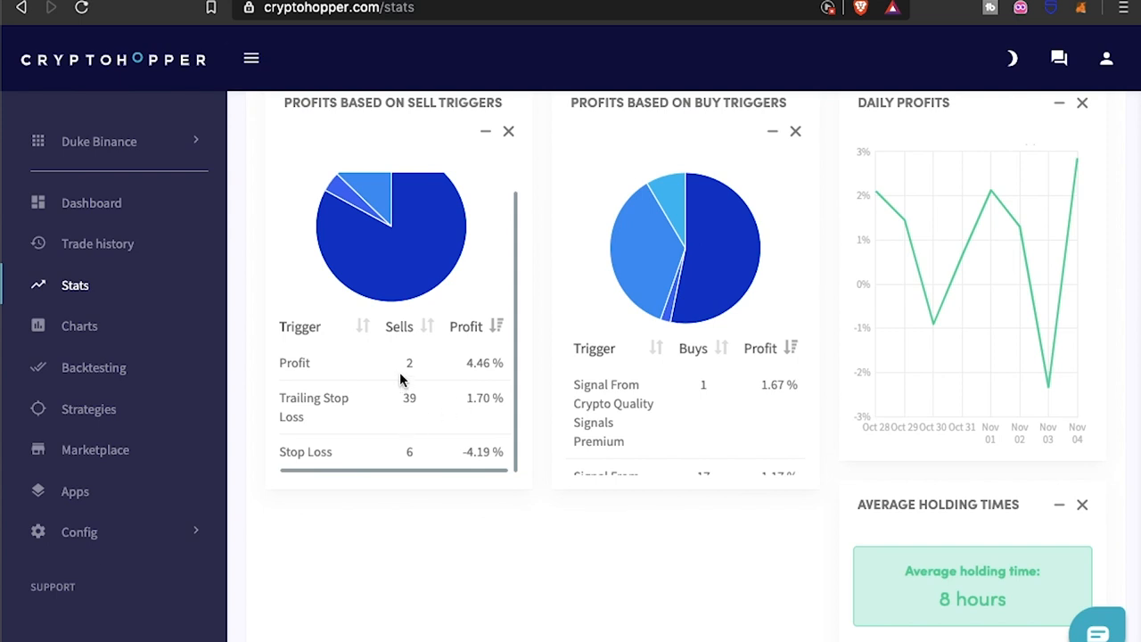
{"action": "mouse_move", "coordinate": [400, 409]}
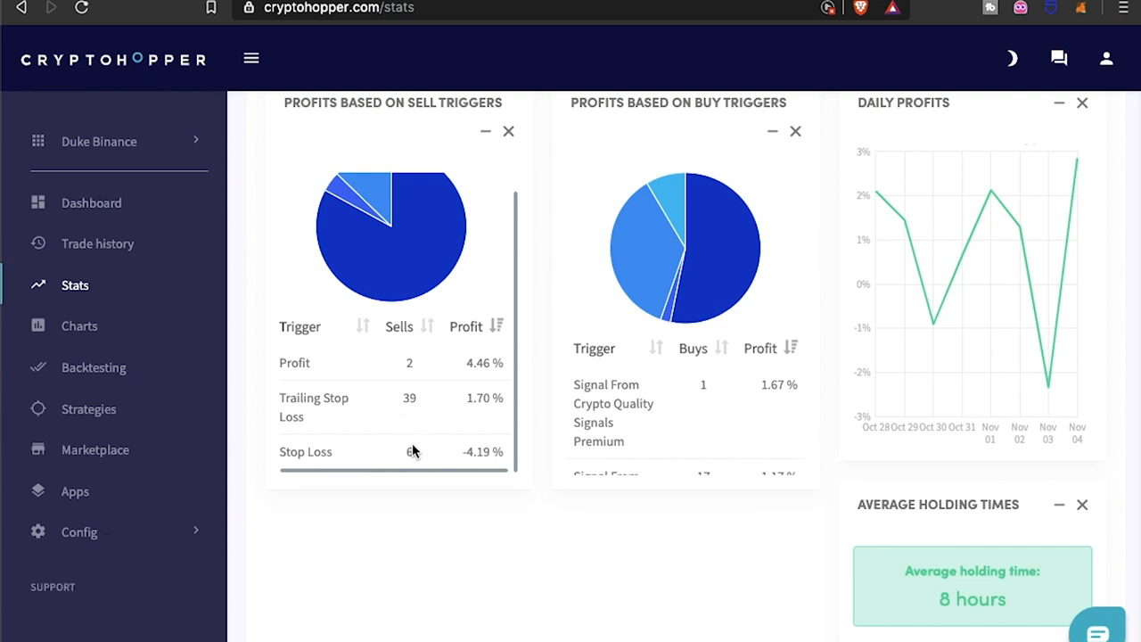
{"action": "mouse_move", "coordinate": [428, 417]}
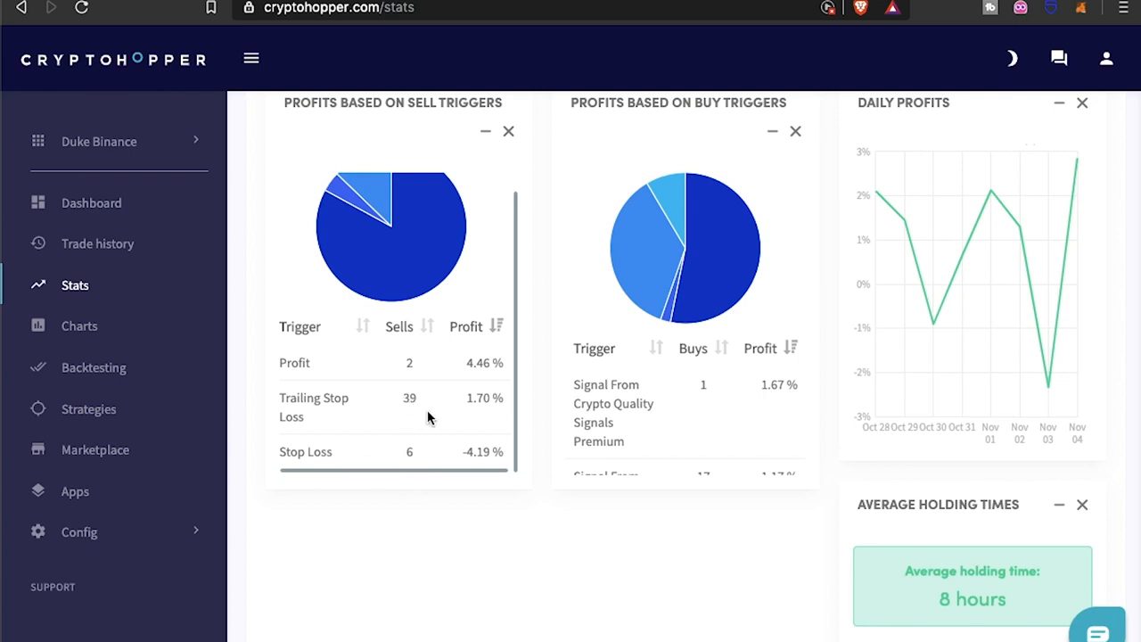
{"action": "mouse_move", "coordinate": [413, 414]}
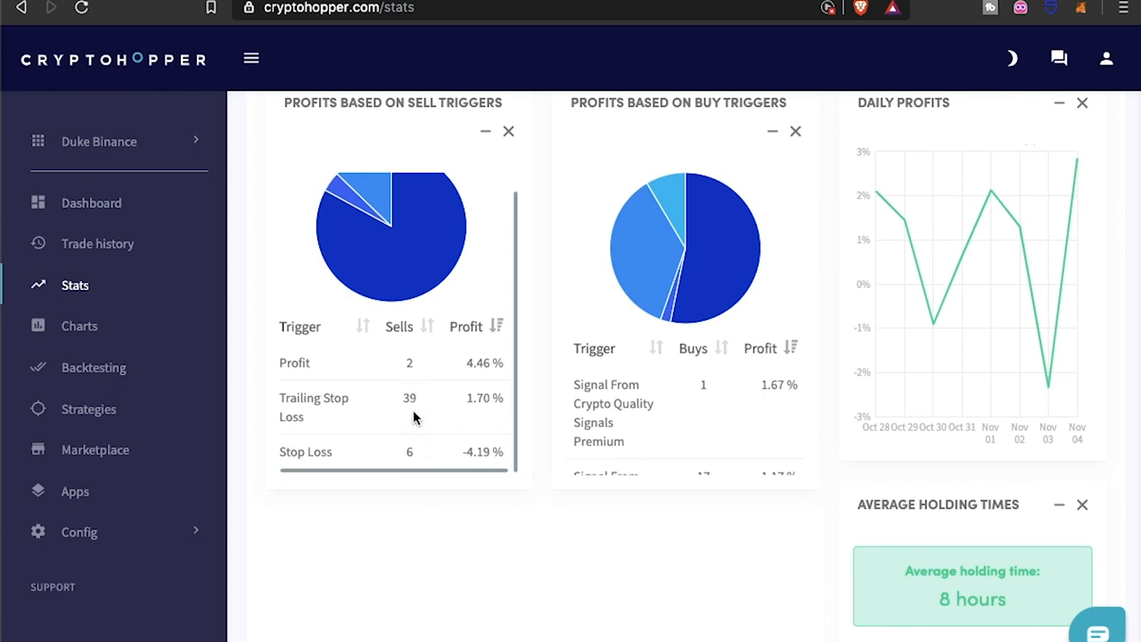
{"action": "mouse_move", "coordinate": [432, 418]}
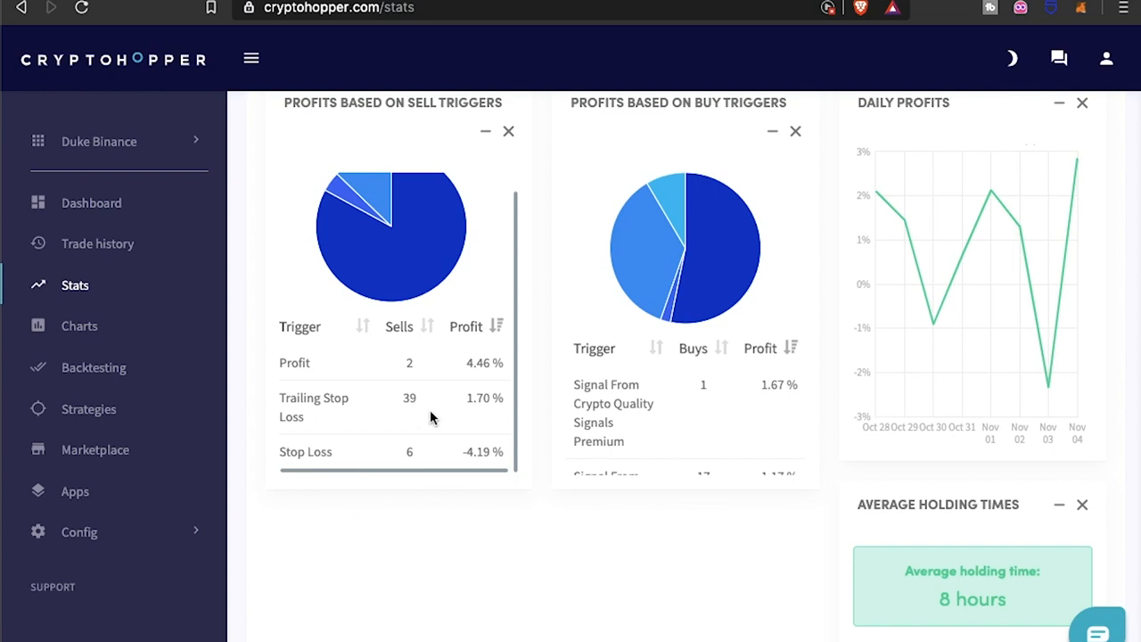
{"action": "mouse_move", "coordinate": [535, 503]}
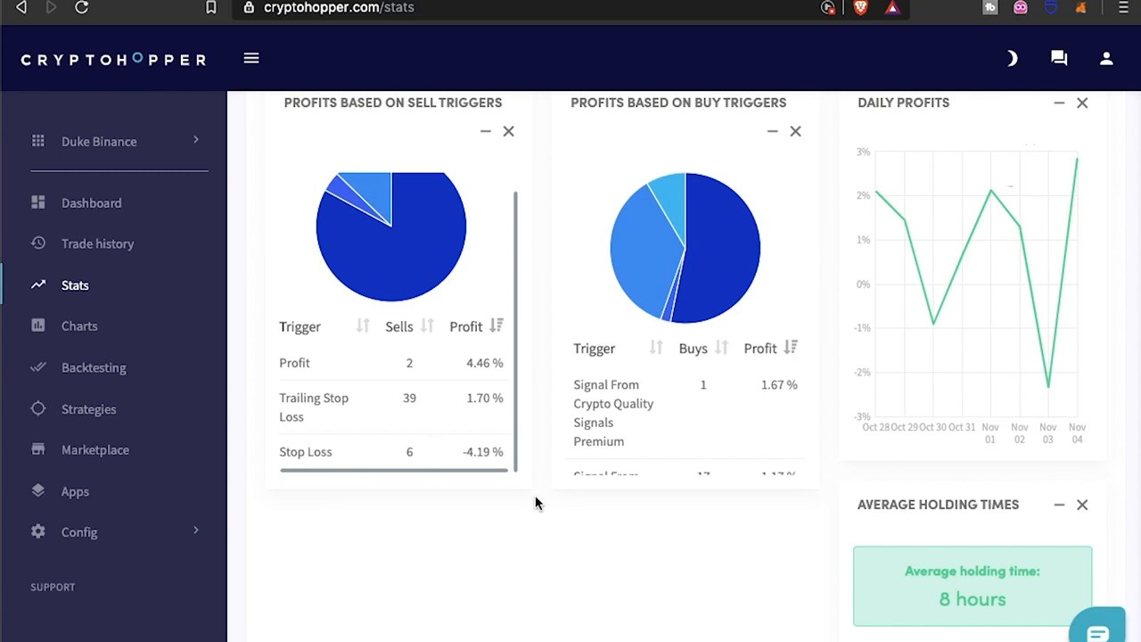
{"action": "scroll", "scroll_direction": "down", "scroll_amount": 3}
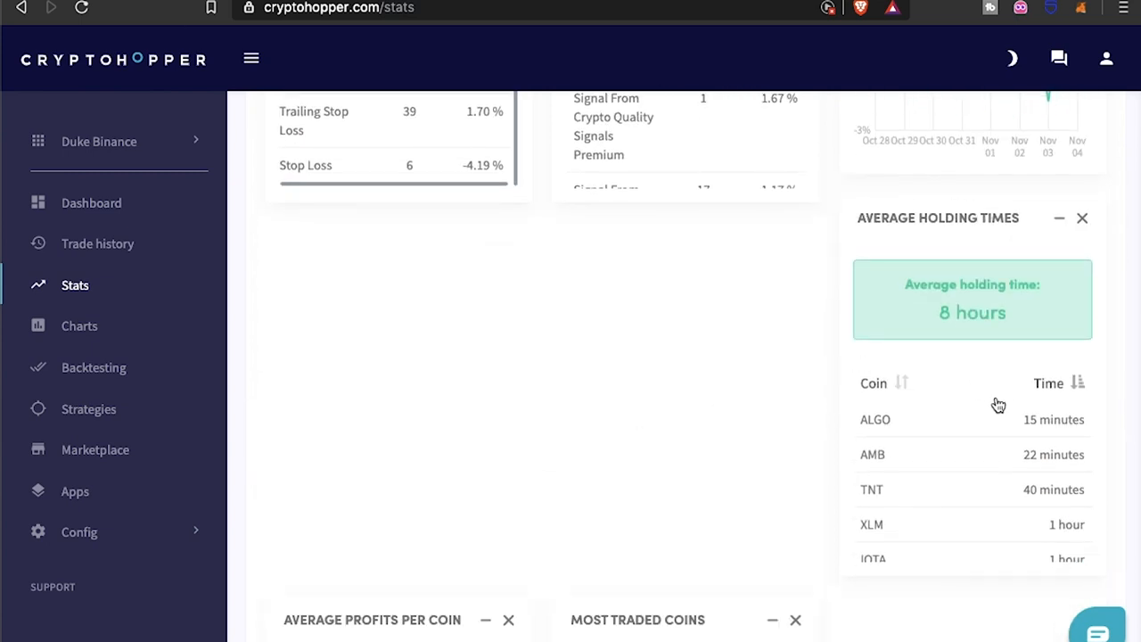
{"action": "scroll", "scroll_direction": "down", "scroll_amount": 3}
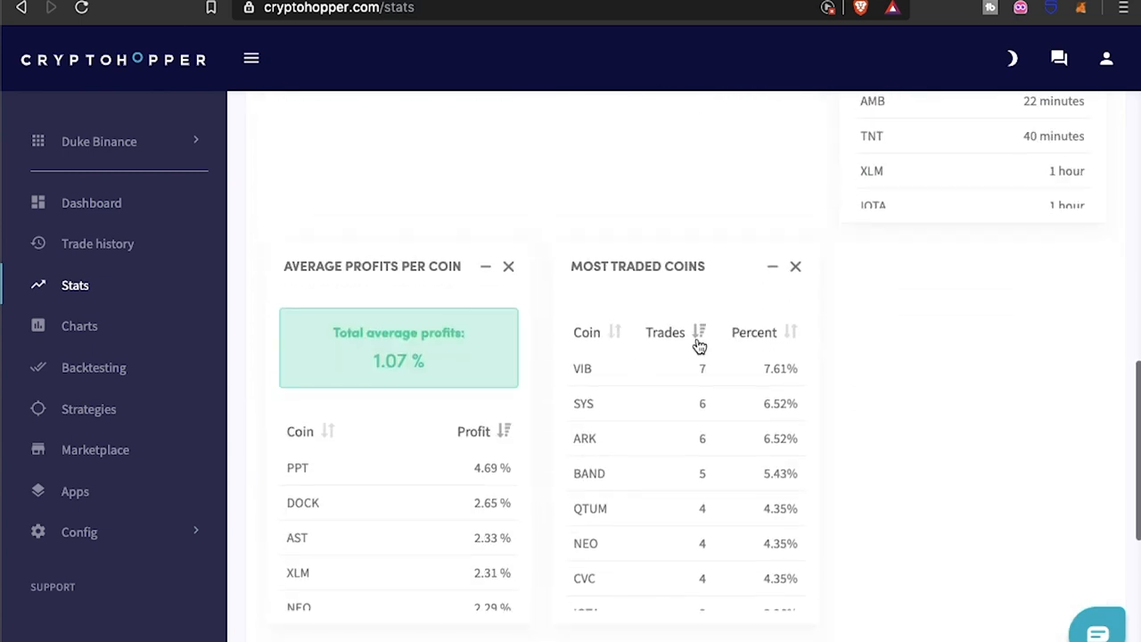
{"action": "mouse_move", "coordinate": [513, 382]}
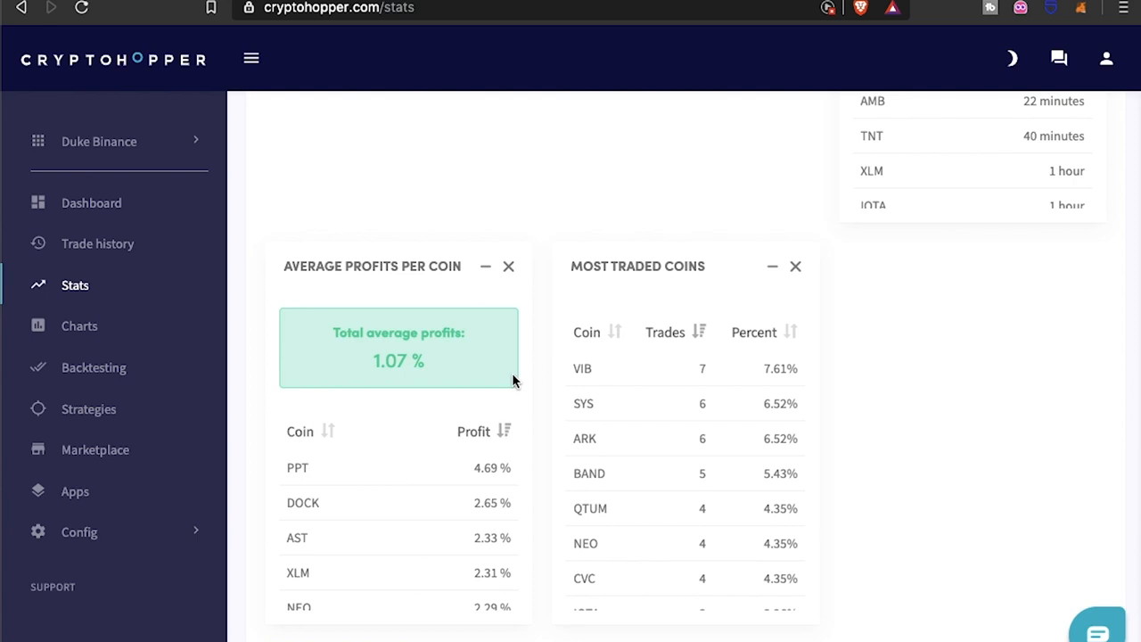
{"action": "mouse_move", "coordinate": [516, 314]}
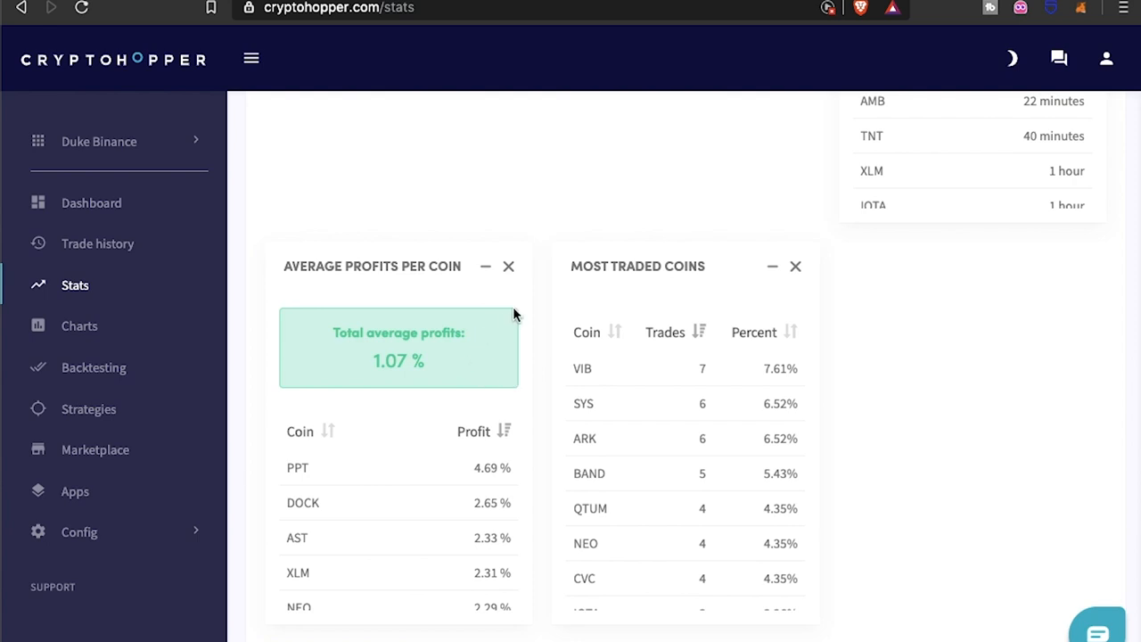
{"action": "mouse_move", "coordinate": [572, 373]}
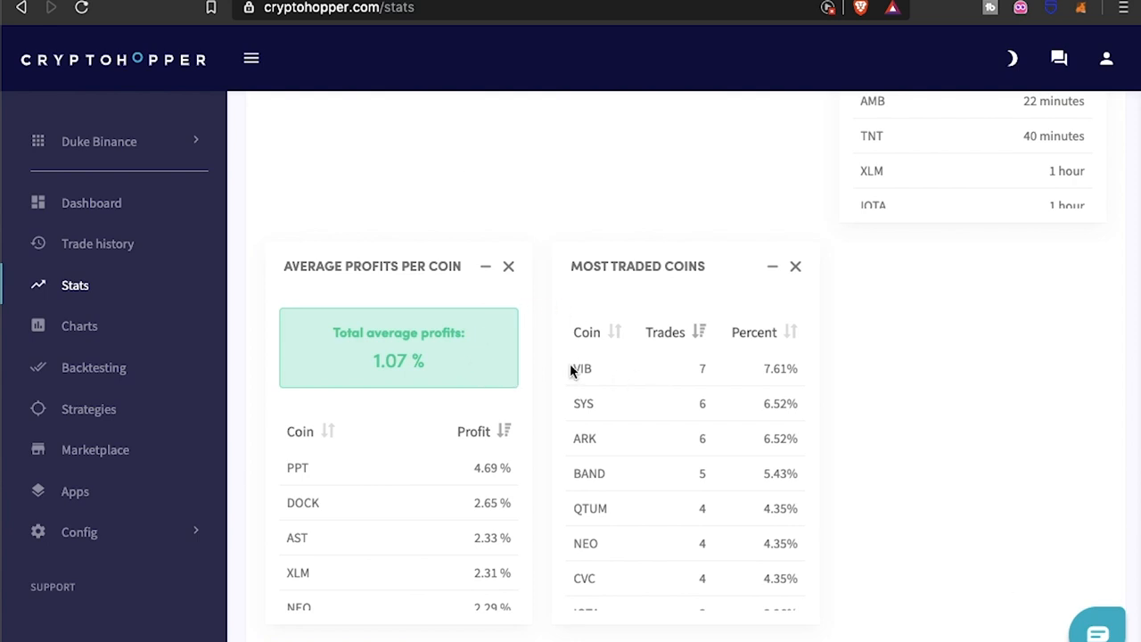
{"action": "mouse_move", "coordinate": [501, 400]}
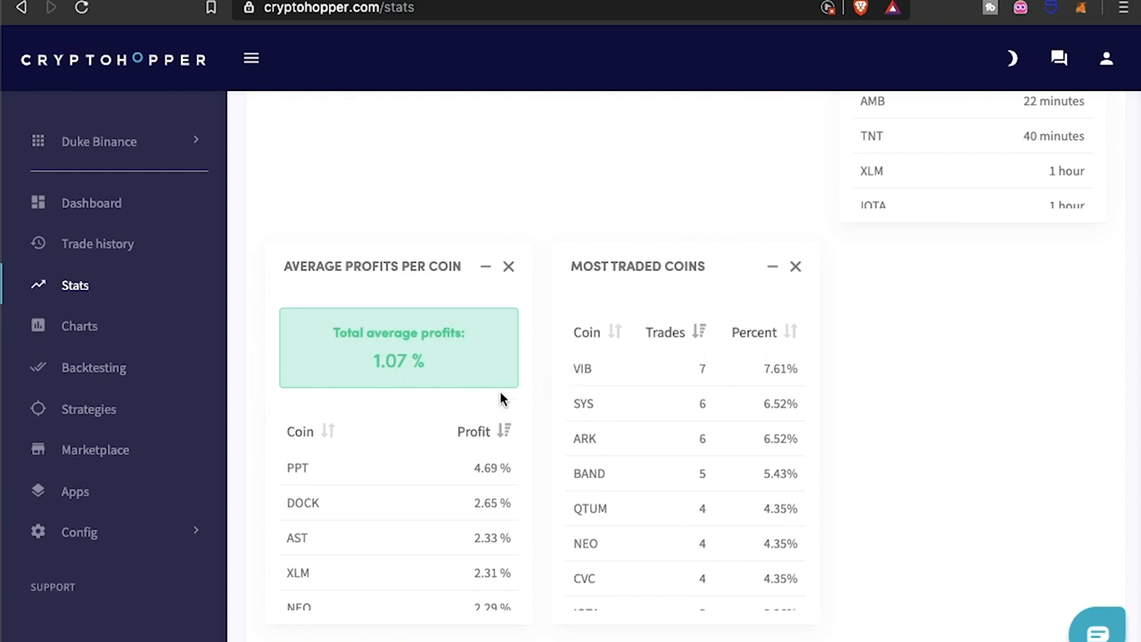
{"action": "mouse_move", "coordinate": [498, 374]}
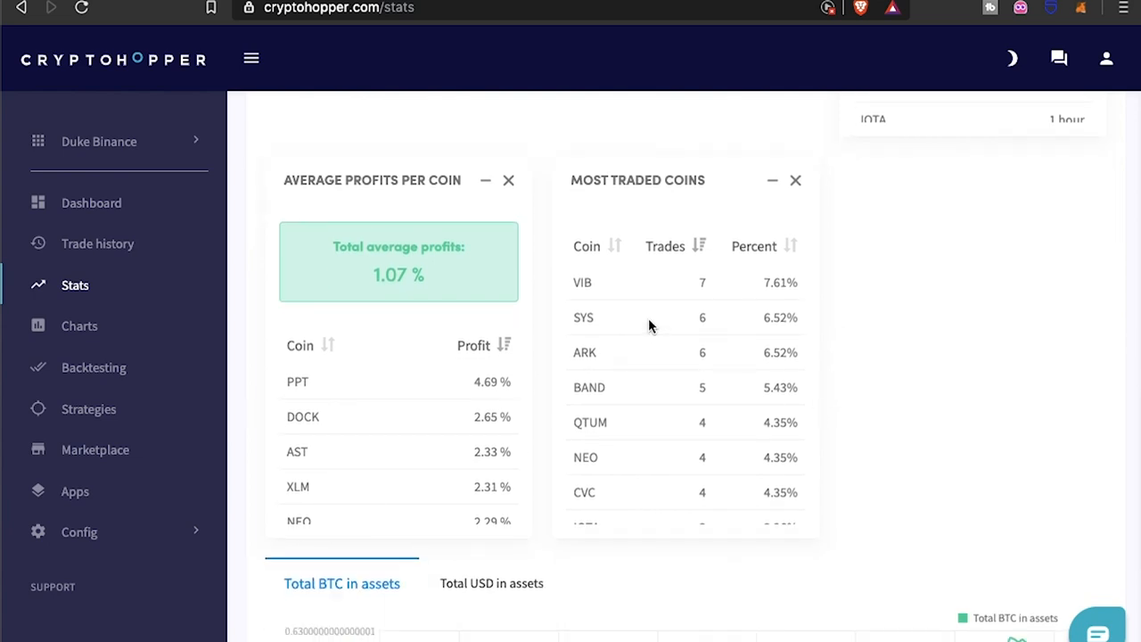
{"action": "mouse_move", "coordinate": [679, 334]}
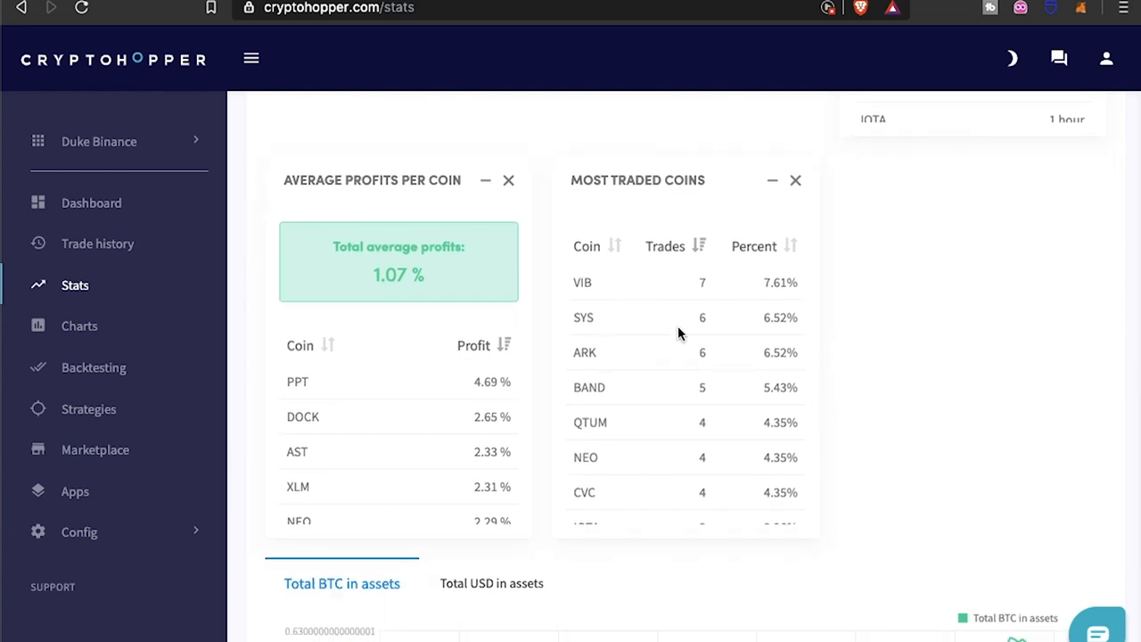
{"action": "mouse_move", "coordinate": [860, 337]}
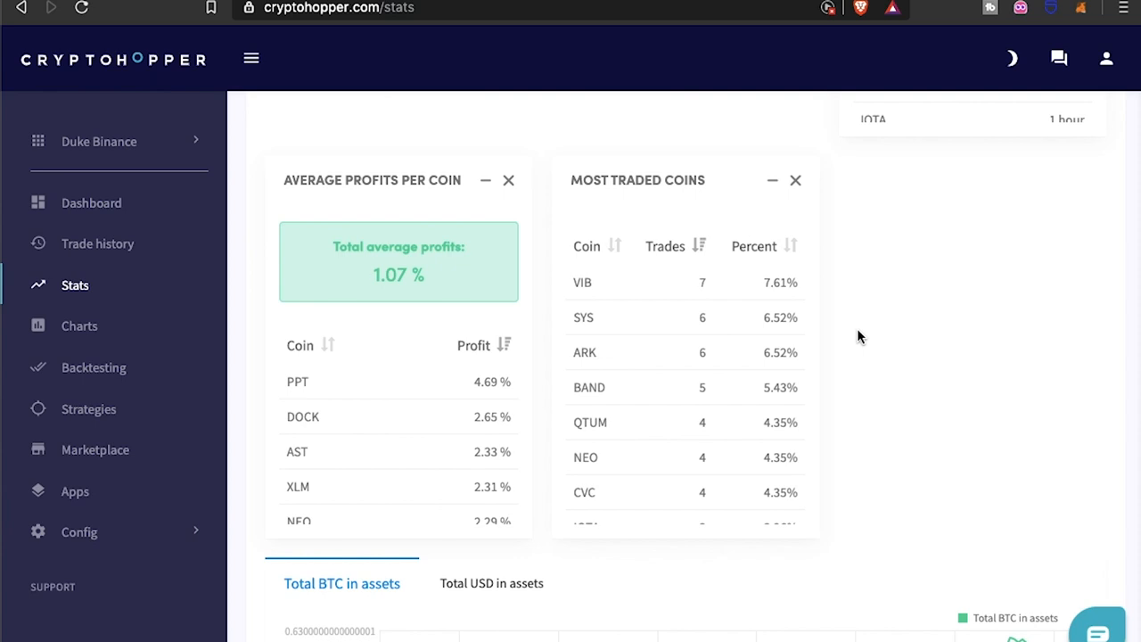
{"action": "scroll", "scroll_direction": "down", "scroll_amount": 3}
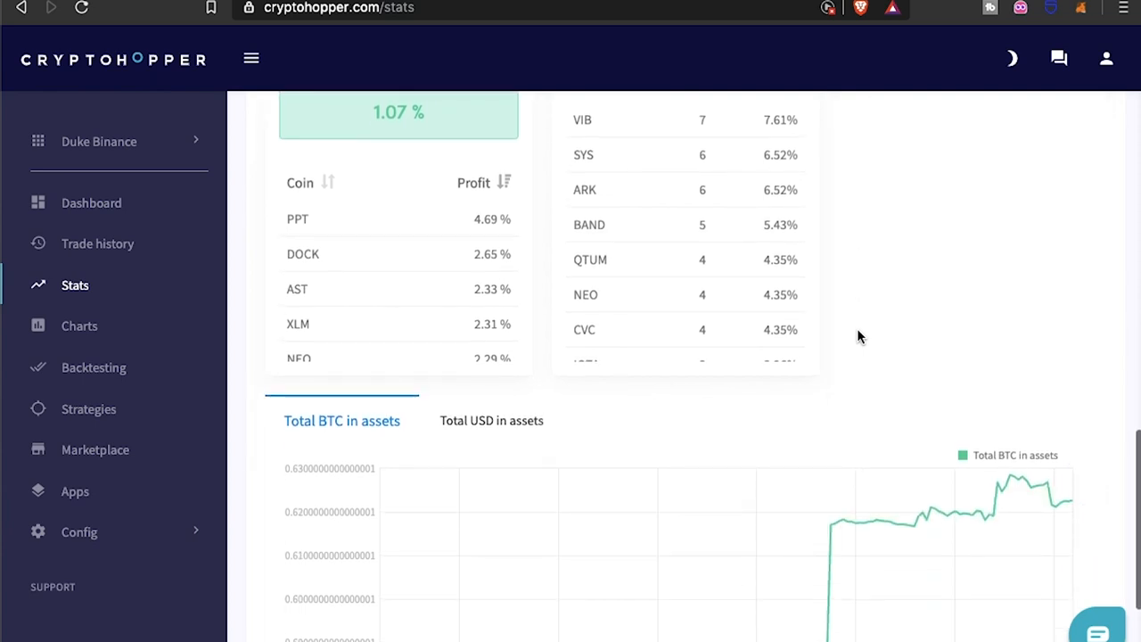
{"action": "scroll", "scroll_direction": "up", "scroll_amount": 3}
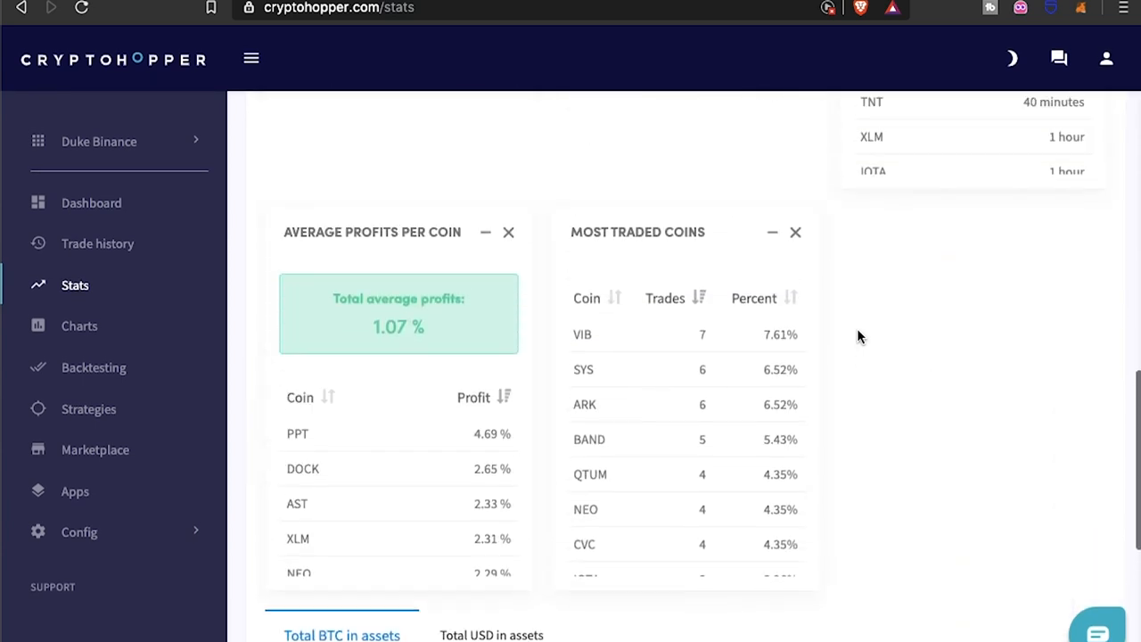
{"action": "scroll", "scroll_direction": "up", "scroll_amount": 3}
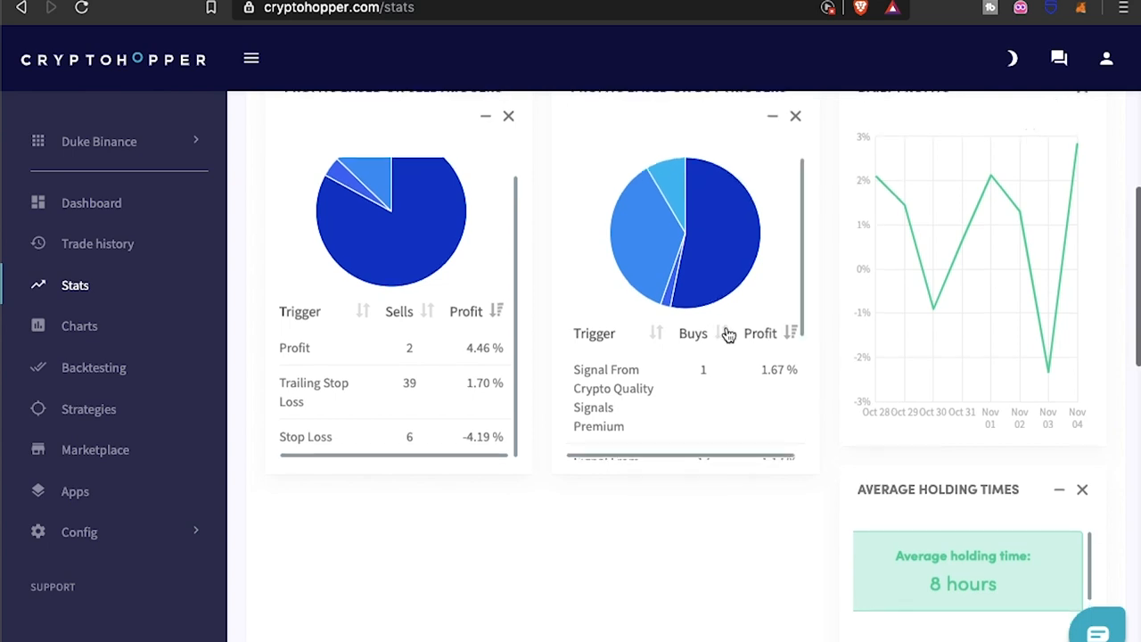
{"action": "scroll", "scroll_direction": "down", "scroll_amount": 3}
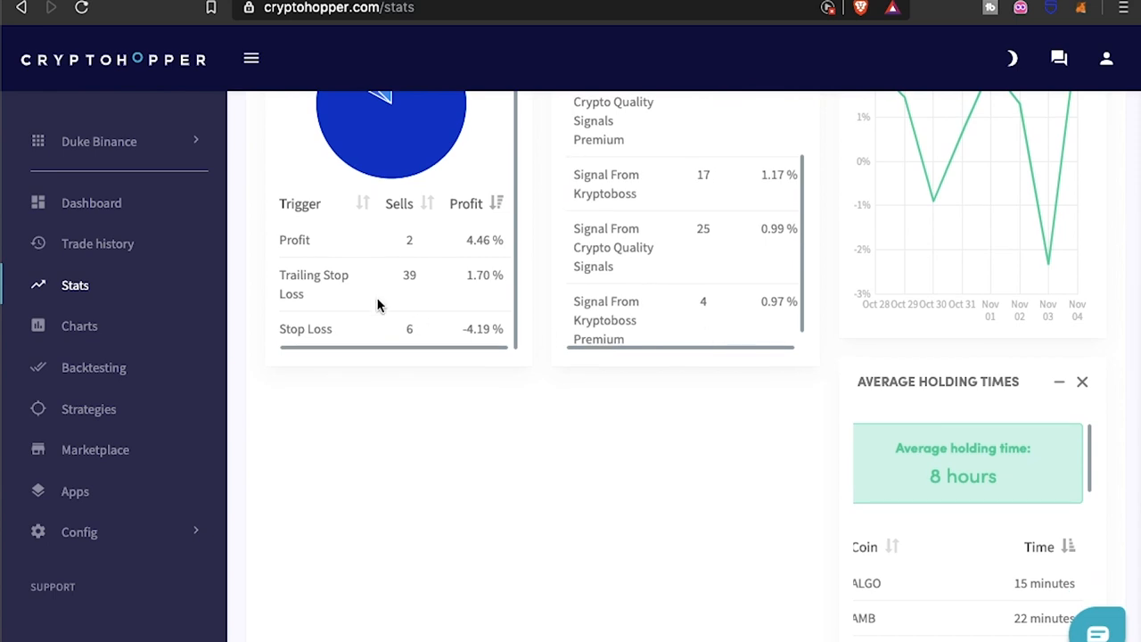
{"action": "scroll", "scroll_direction": "down", "scroll_amount": 3}
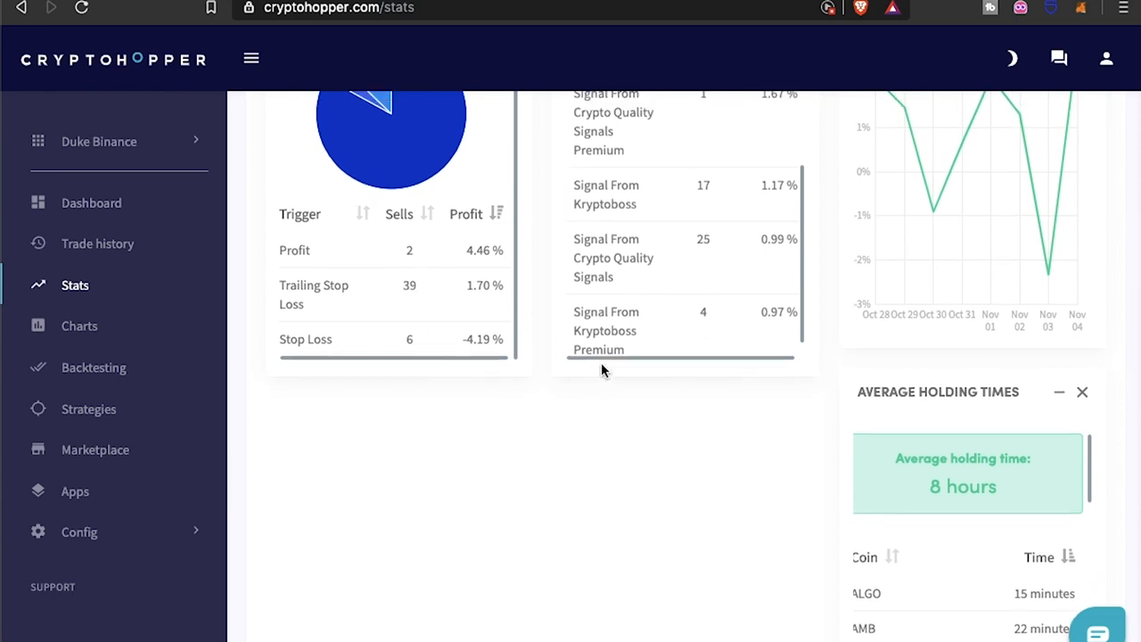
{"action": "scroll", "scroll_direction": "up", "scroll_amount": 3}
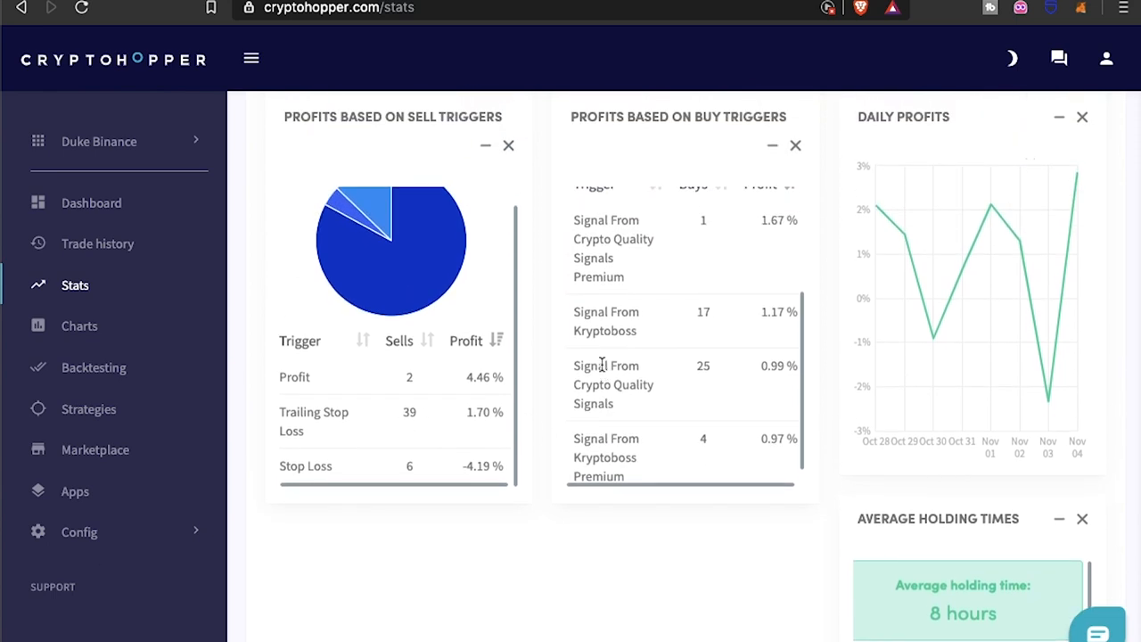
{"action": "scroll", "scroll_direction": "up", "scroll_amount": 3}
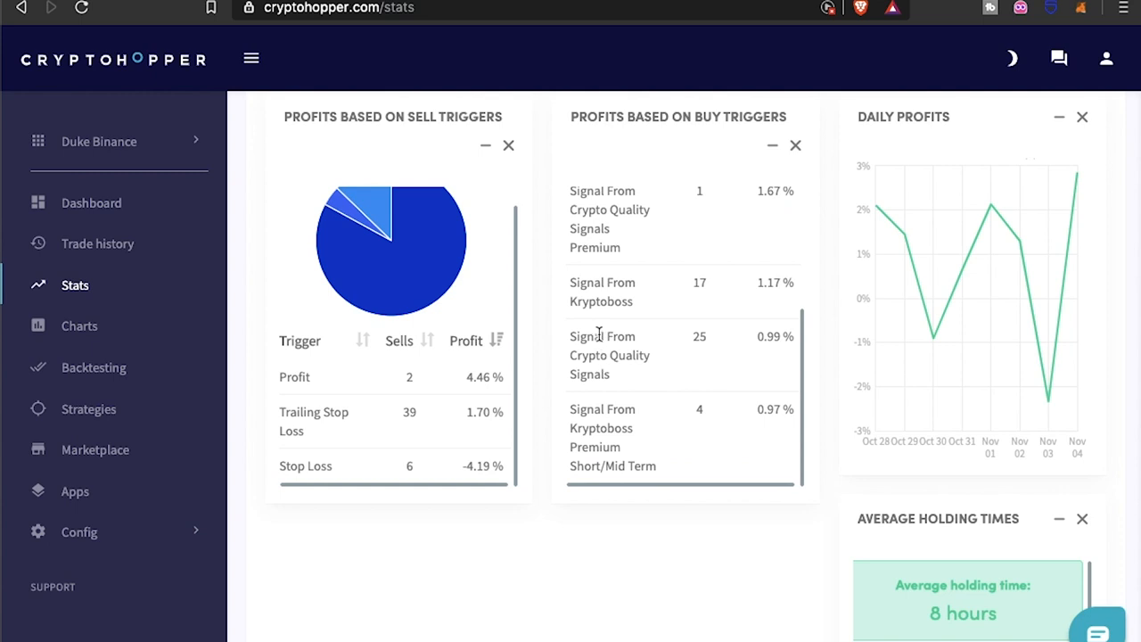
{"action": "mouse_move", "coordinate": [613, 267]}
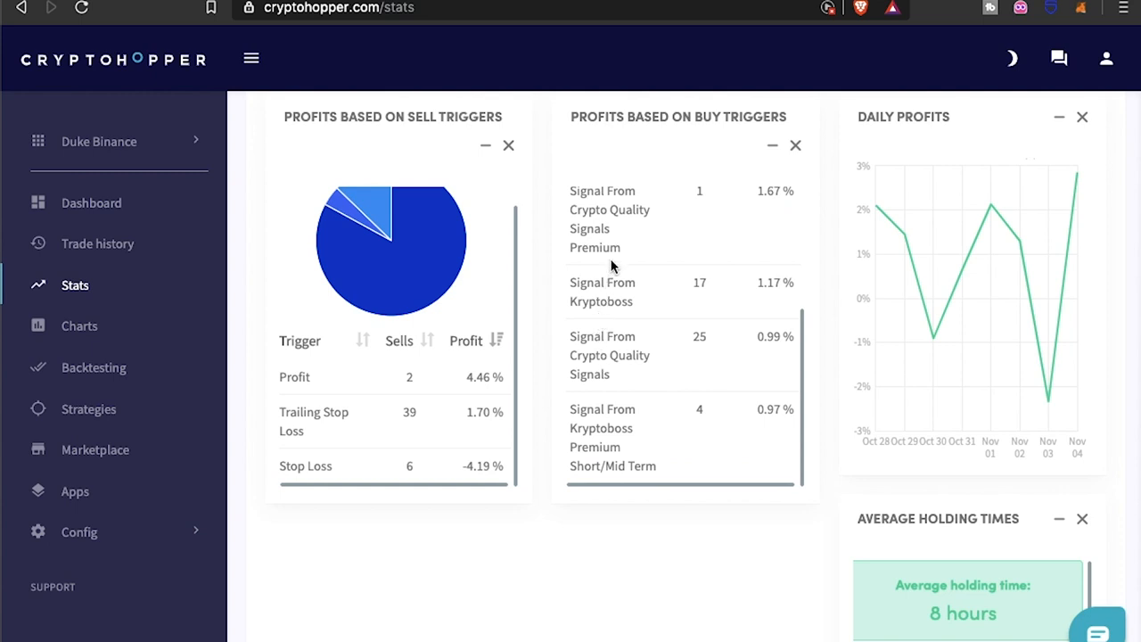
{"action": "scroll", "scroll_direction": "up", "scroll_amount": 3}
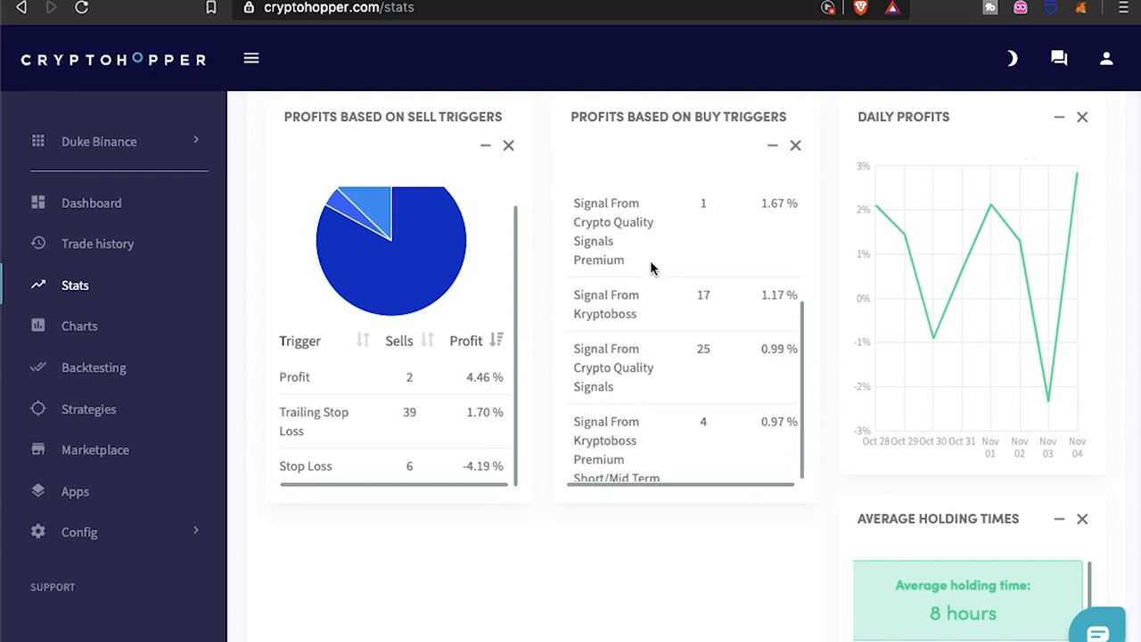
{"action": "mouse_move", "coordinate": [635, 353]}
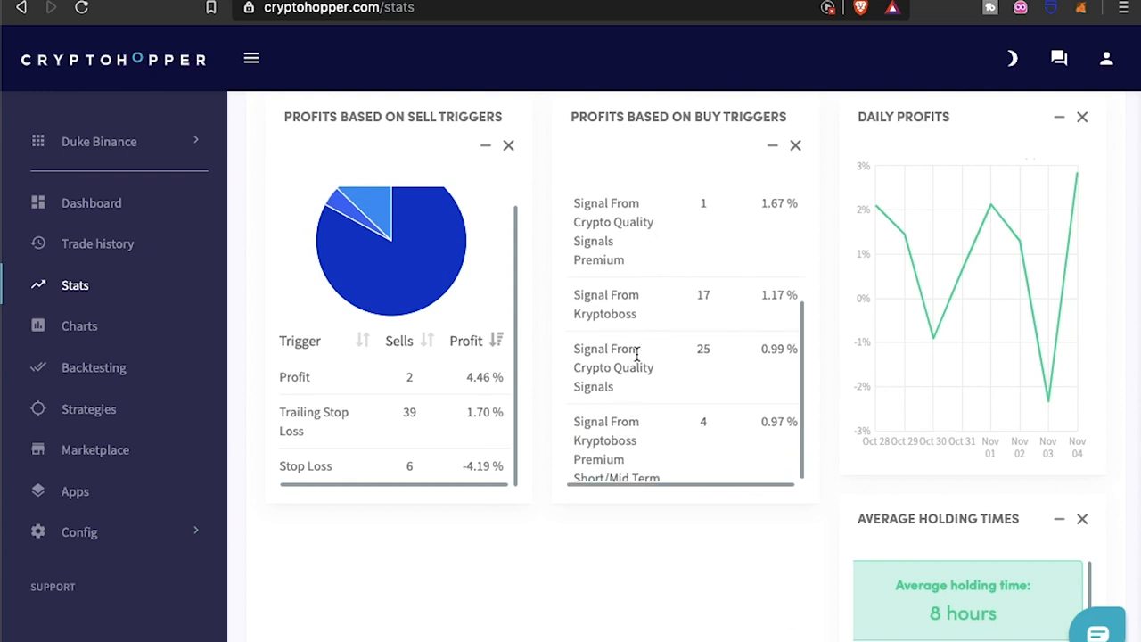
{"action": "scroll", "scroll_direction": "up", "scroll_amount": 3}
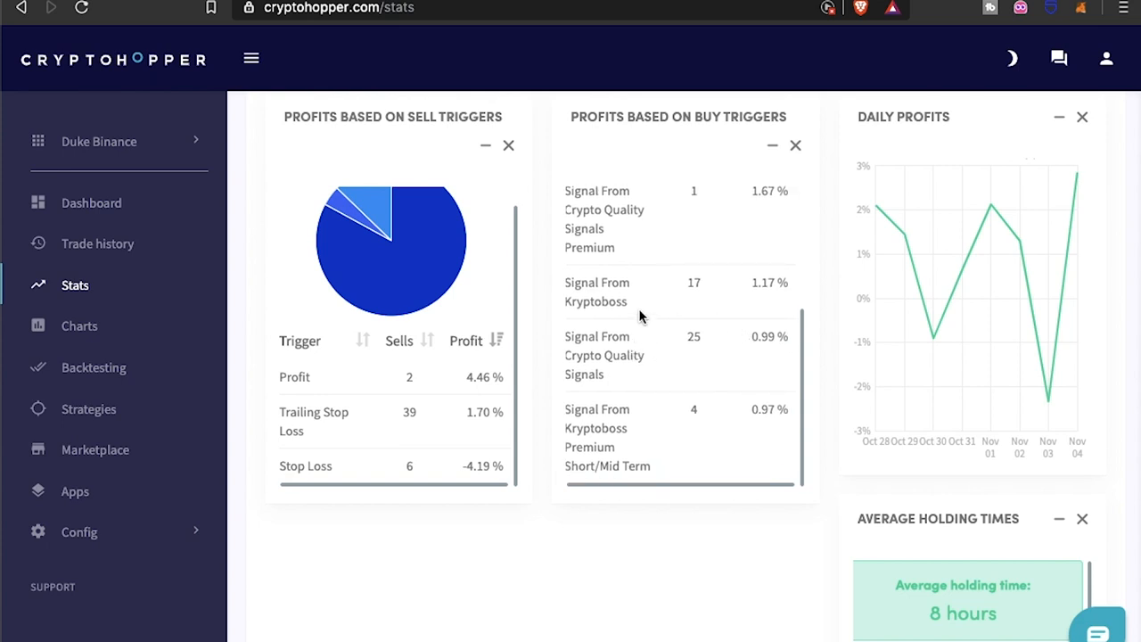
{"action": "mouse_move", "coordinate": [337, 306]}
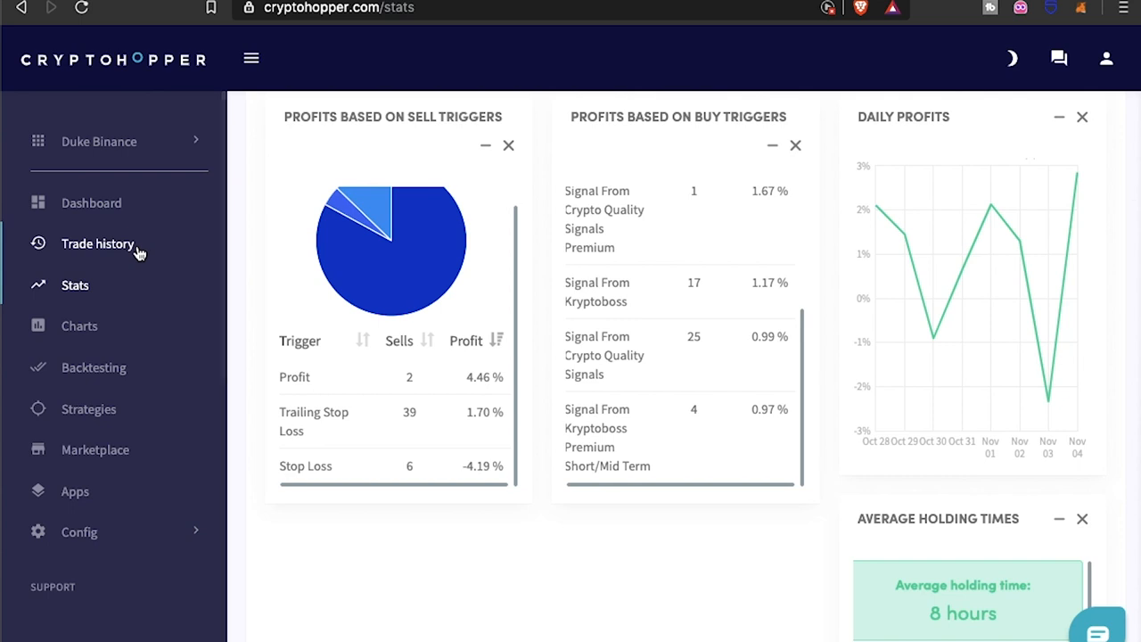
{"action": "left_click", "coordinate": [98, 242]}
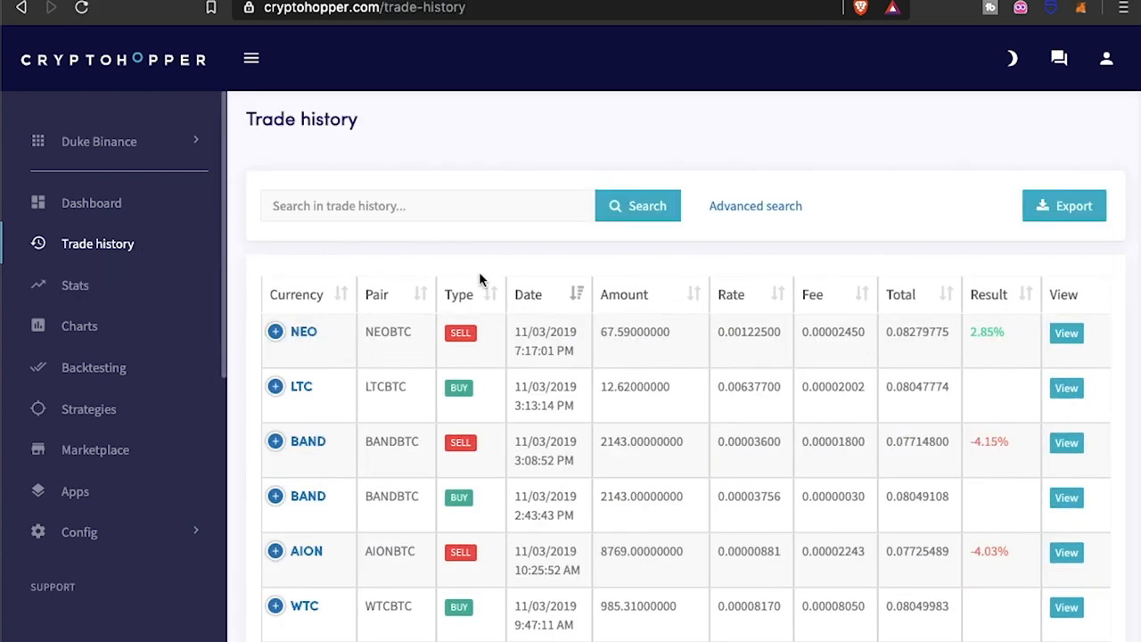
{"action": "scroll", "scroll_direction": "down", "scroll_amount": 3}
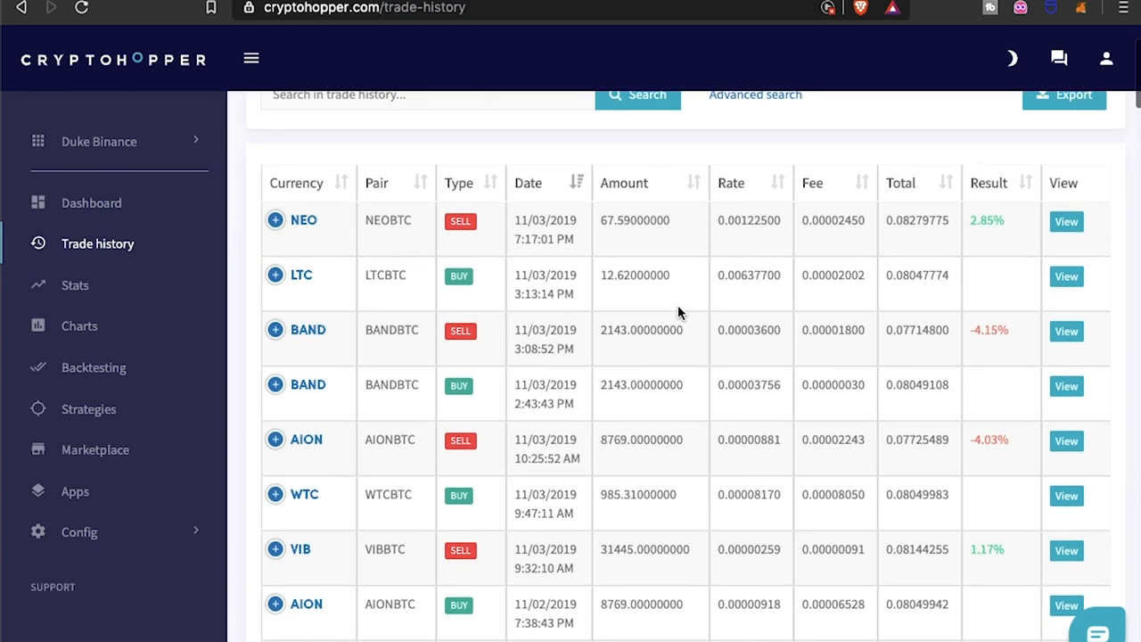
{"action": "scroll", "scroll_direction": "down", "scroll_amount": 3}
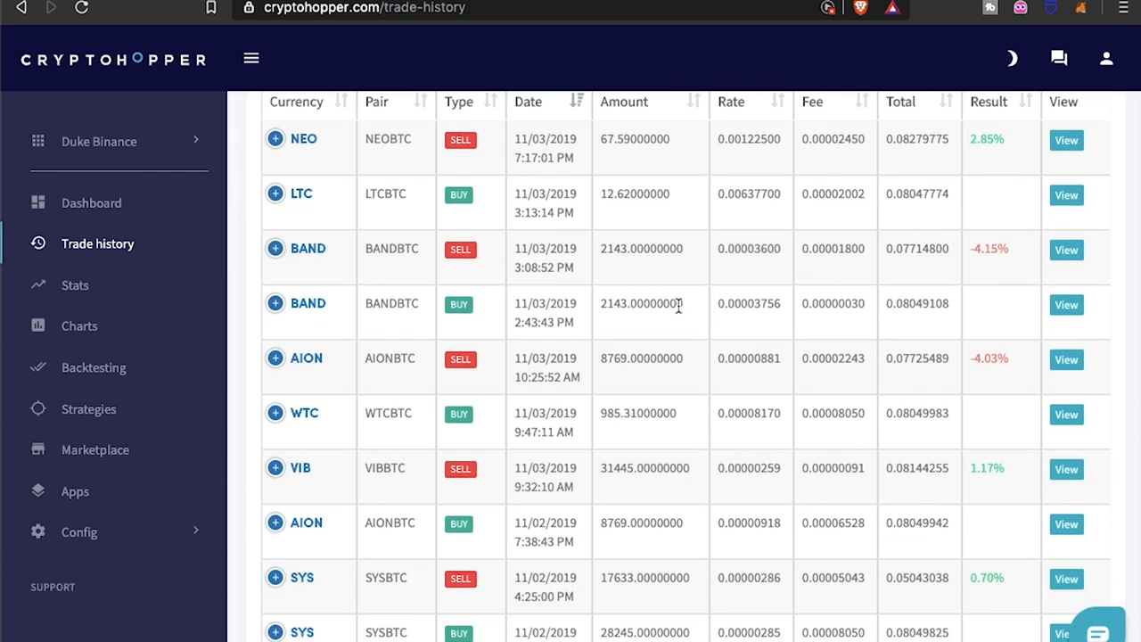
{"action": "mouse_move", "coordinate": [674, 230]}
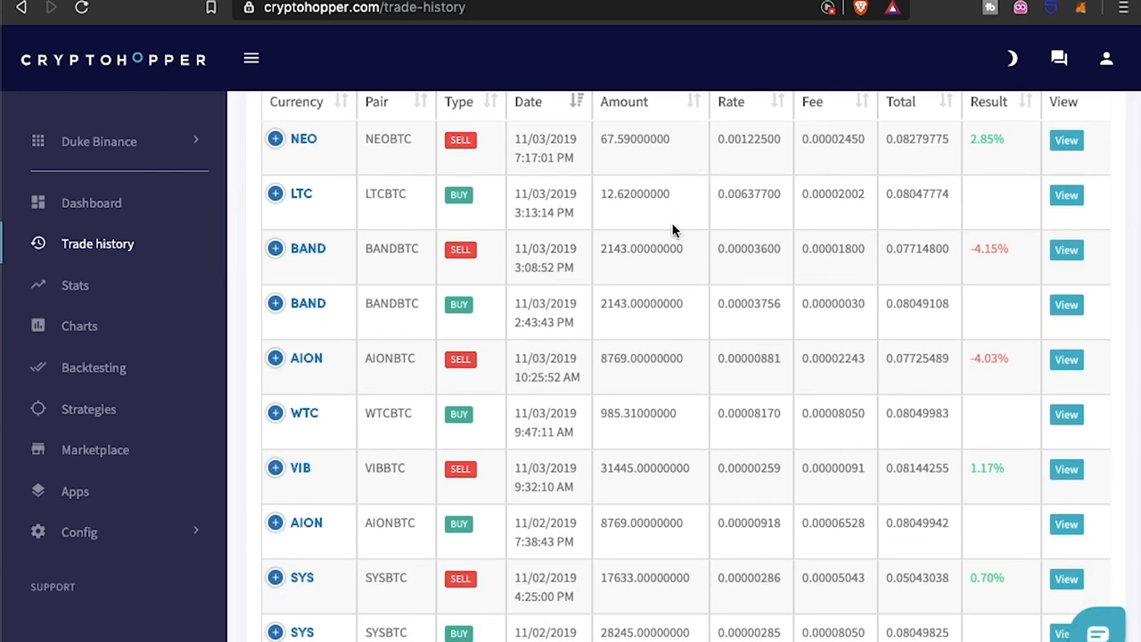
{"action": "mouse_move", "coordinate": [756, 294]}
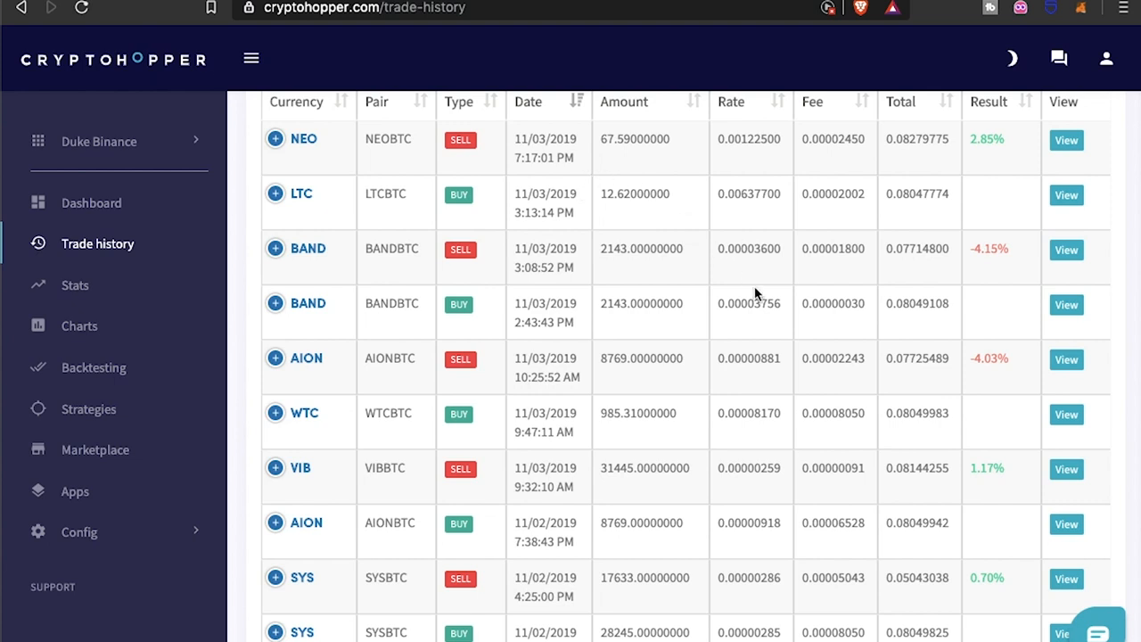
{"action": "scroll", "scroll_direction": "down", "scroll_amount": 3}
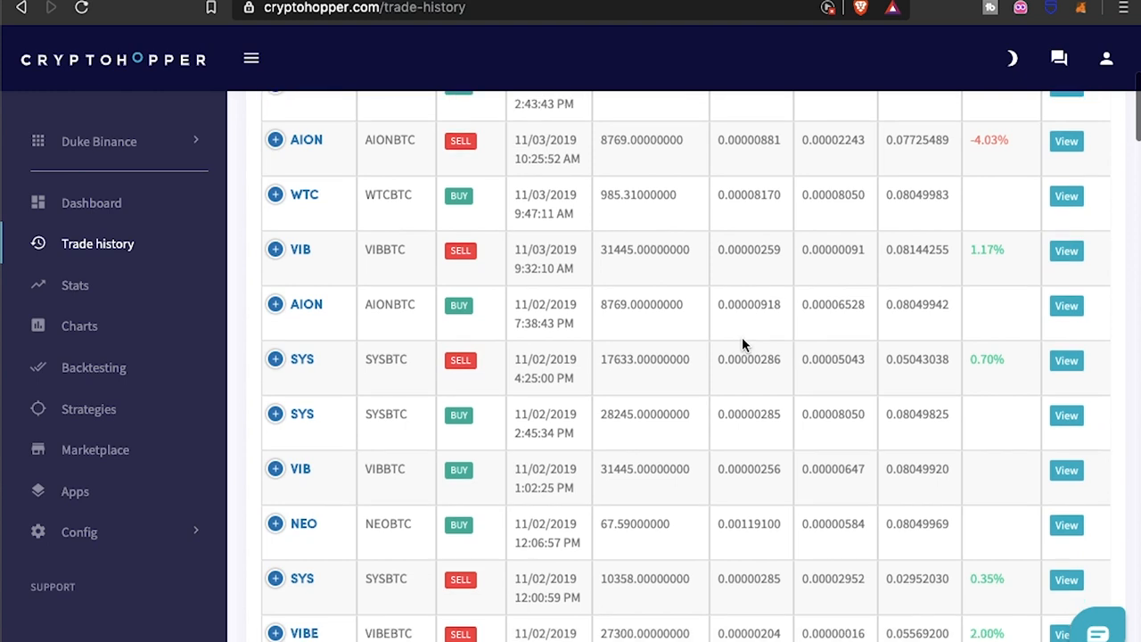
{"action": "scroll", "scroll_direction": "down", "scroll_amount": 3}
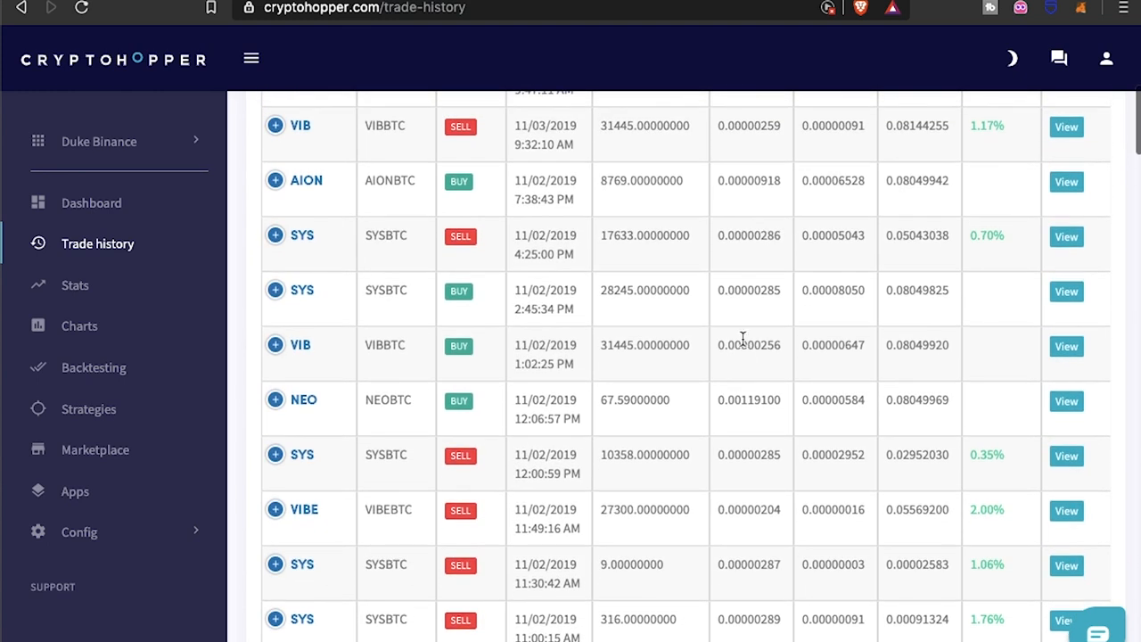
{"action": "scroll", "scroll_direction": "down", "scroll_amount": 3}
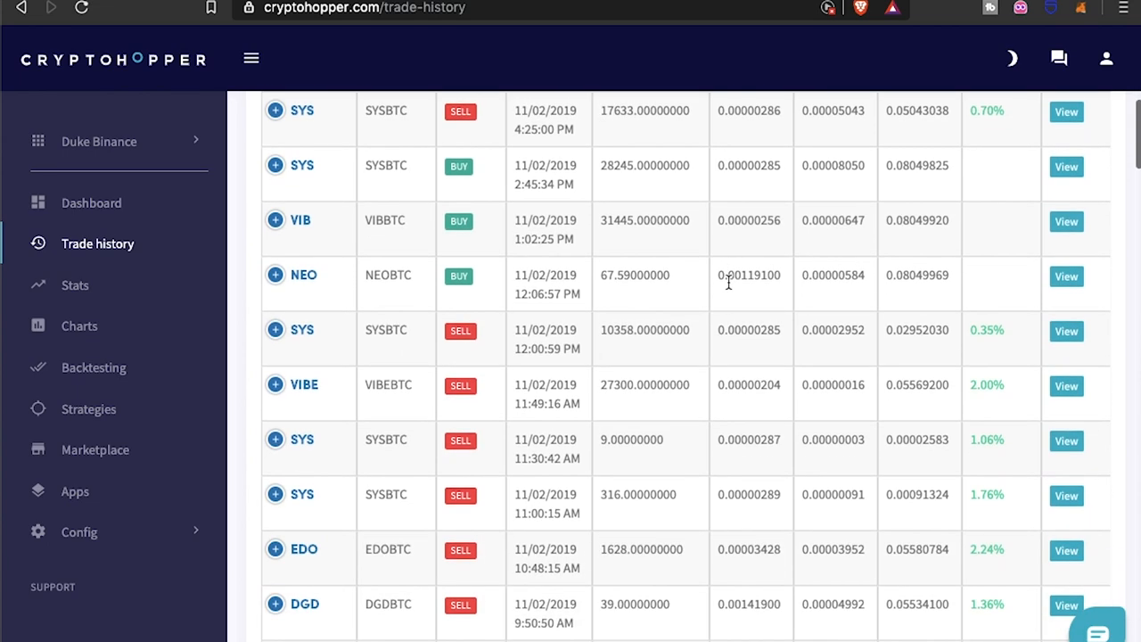
{"action": "scroll", "scroll_direction": "down", "scroll_amount": 3}
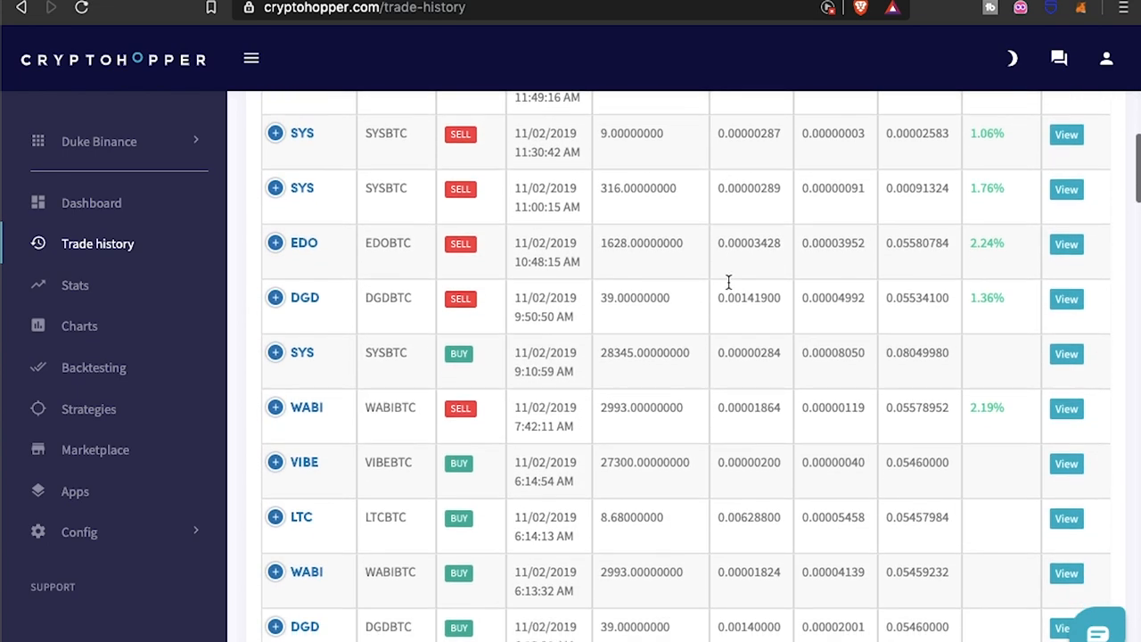
{"action": "scroll", "scroll_direction": "down", "scroll_amount": 3}
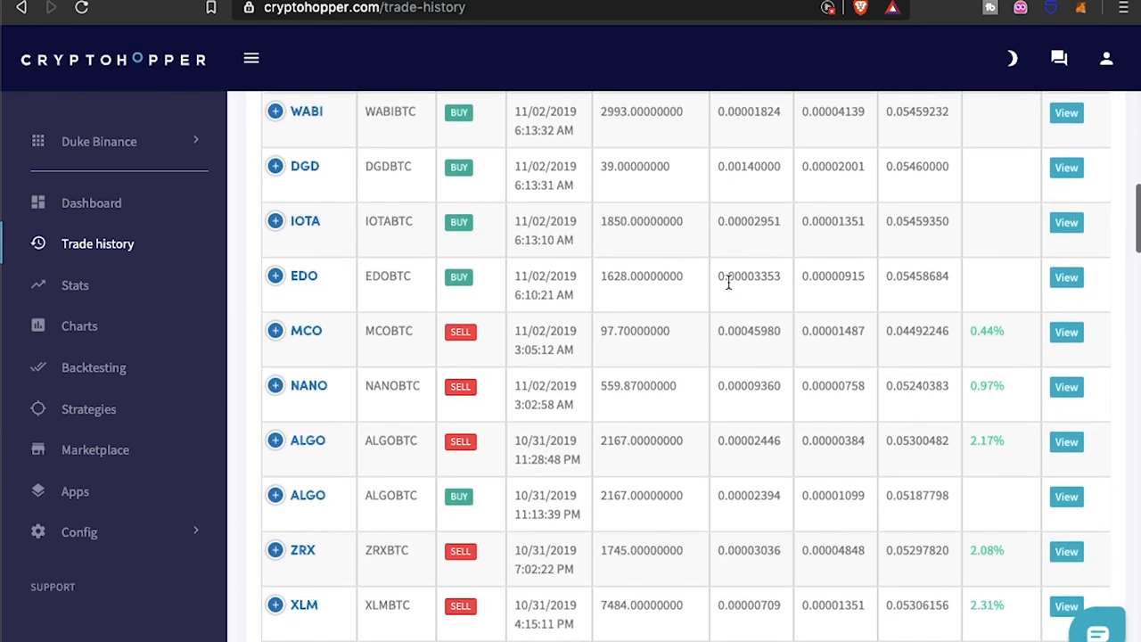
{"action": "scroll", "scroll_direction": "down", "scroll_amount": 3}
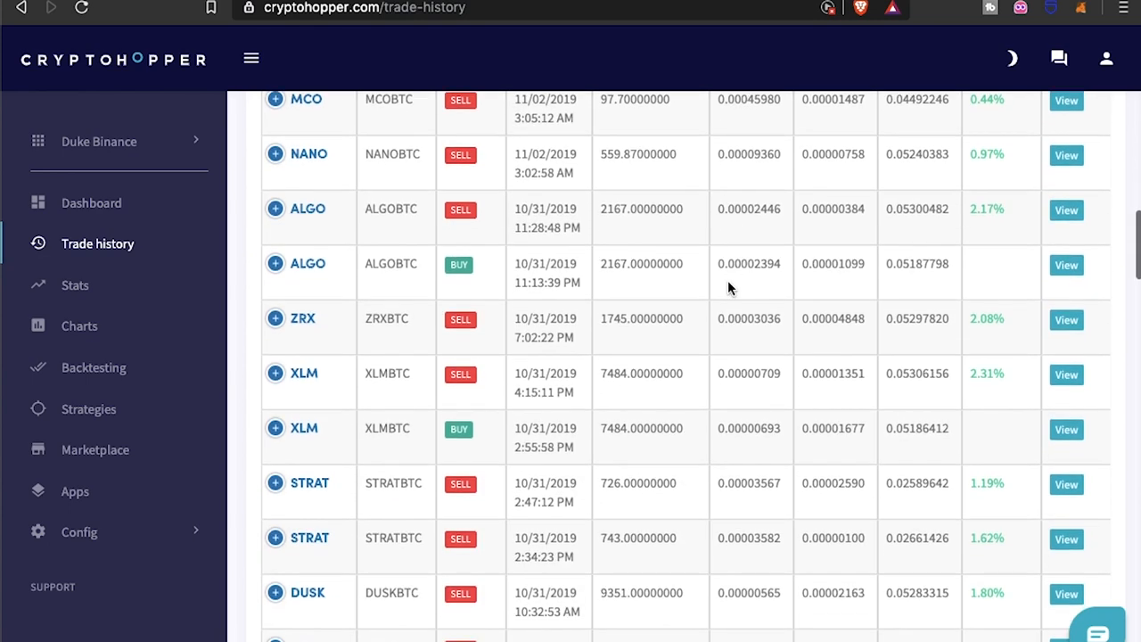
{"action": "scroll", "scroll_direction": "down", "scroll_amount": 3}
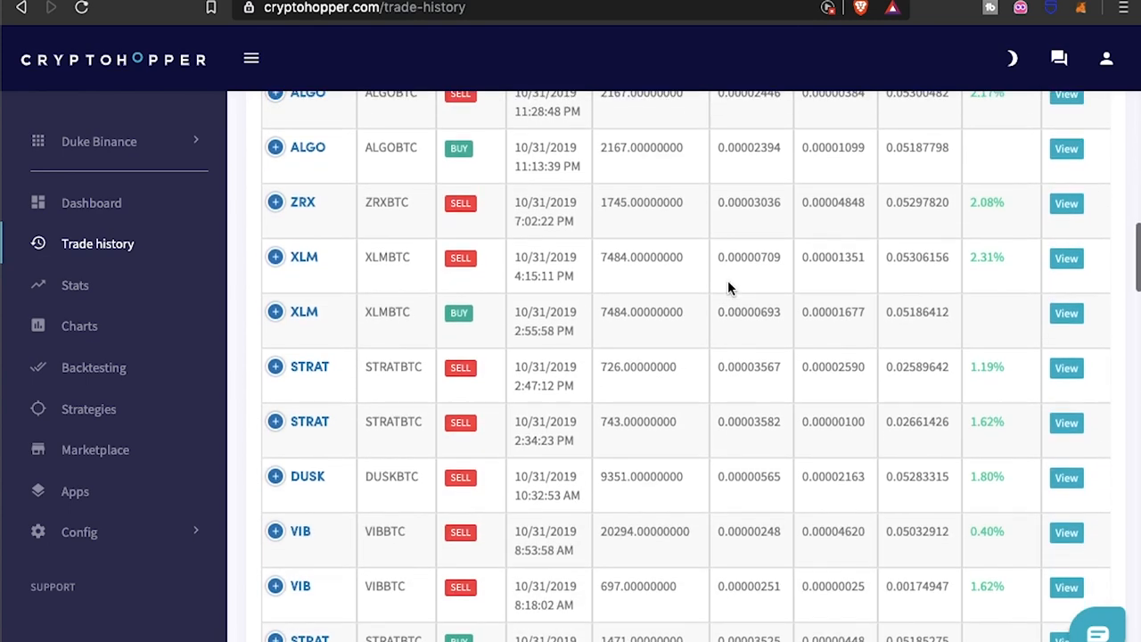
{"action": "scroll", "scroll_direction": "down", "scroll_amount": 3}
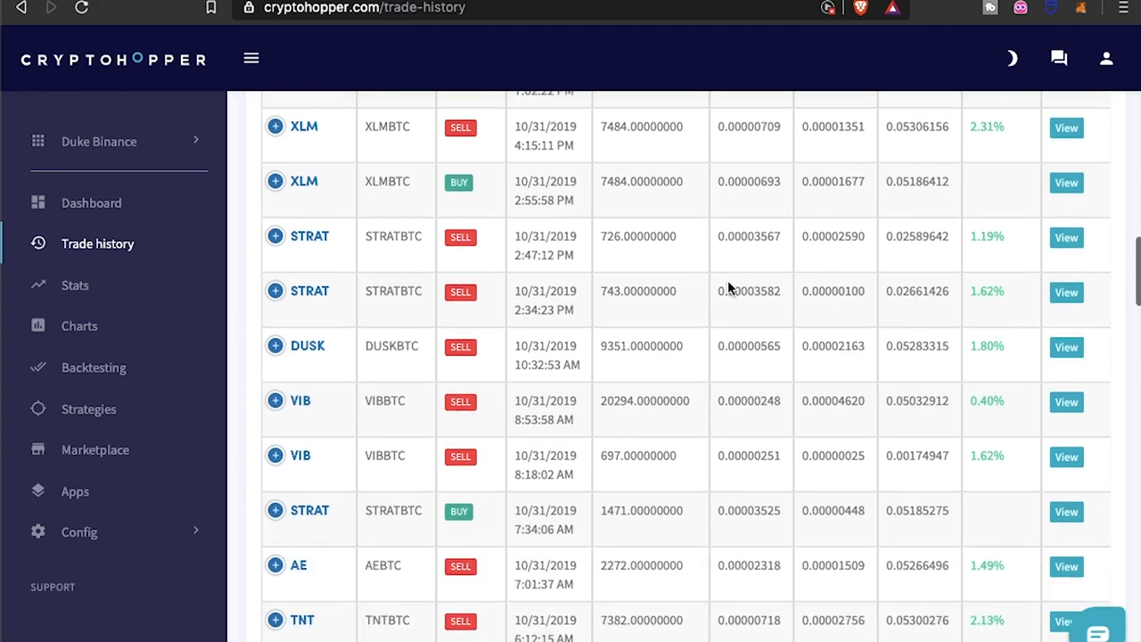
{"action": "scroll", "scroll_direction": "down", "scroll_amount": 3}
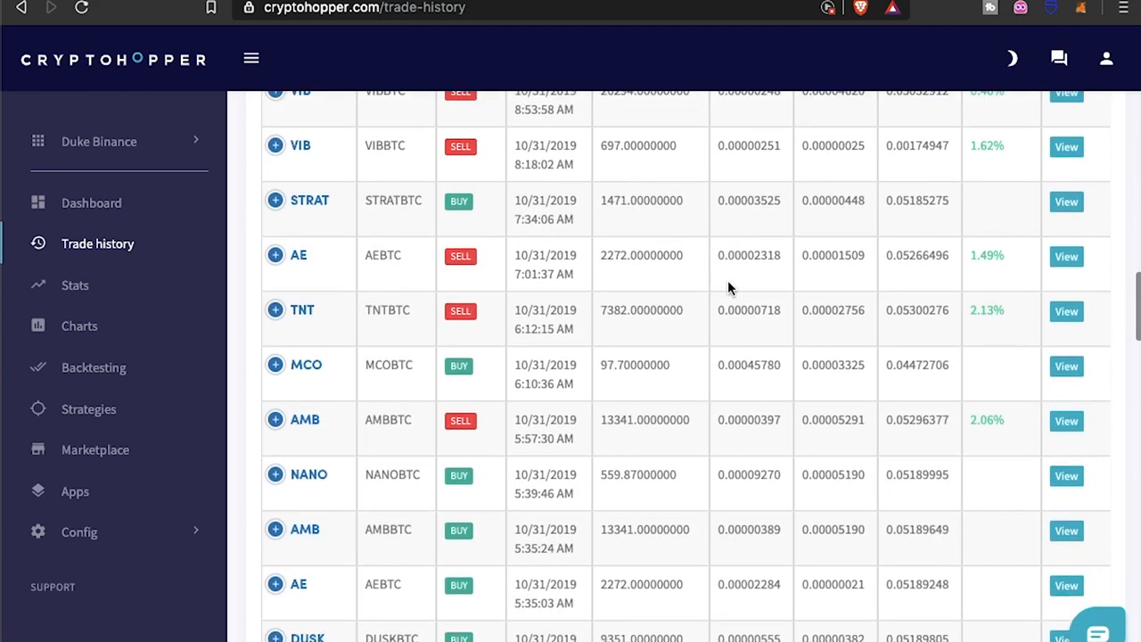
{"action": "scroll", "scroll_direction": "down", "scroll_amount": 3}
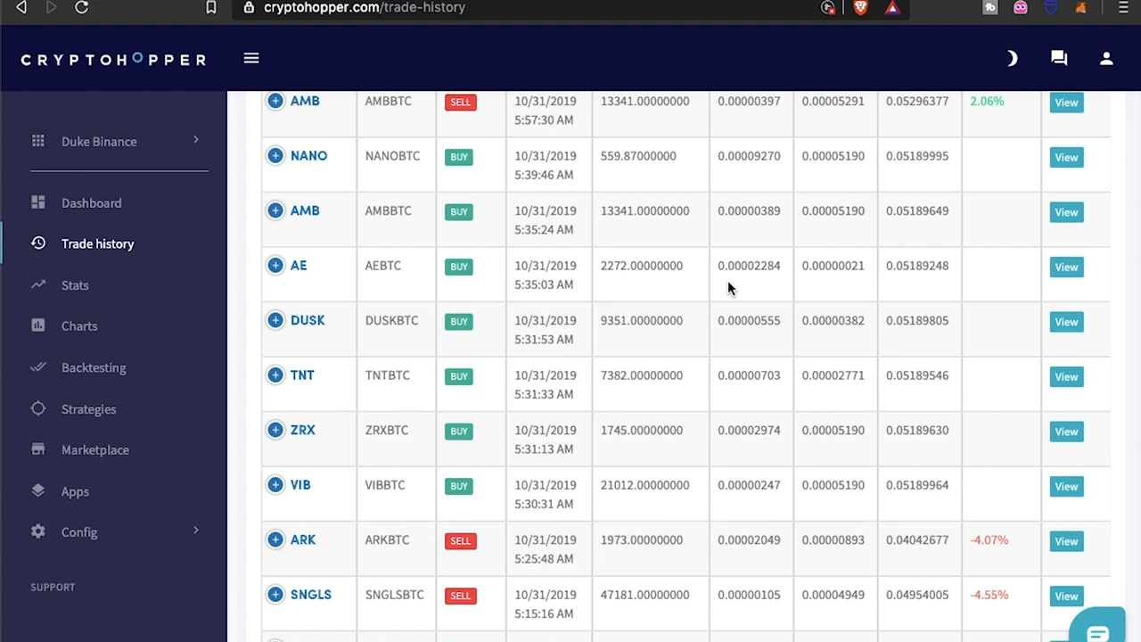
{"action": "mouse_move", "coordinate": [147, 471]}
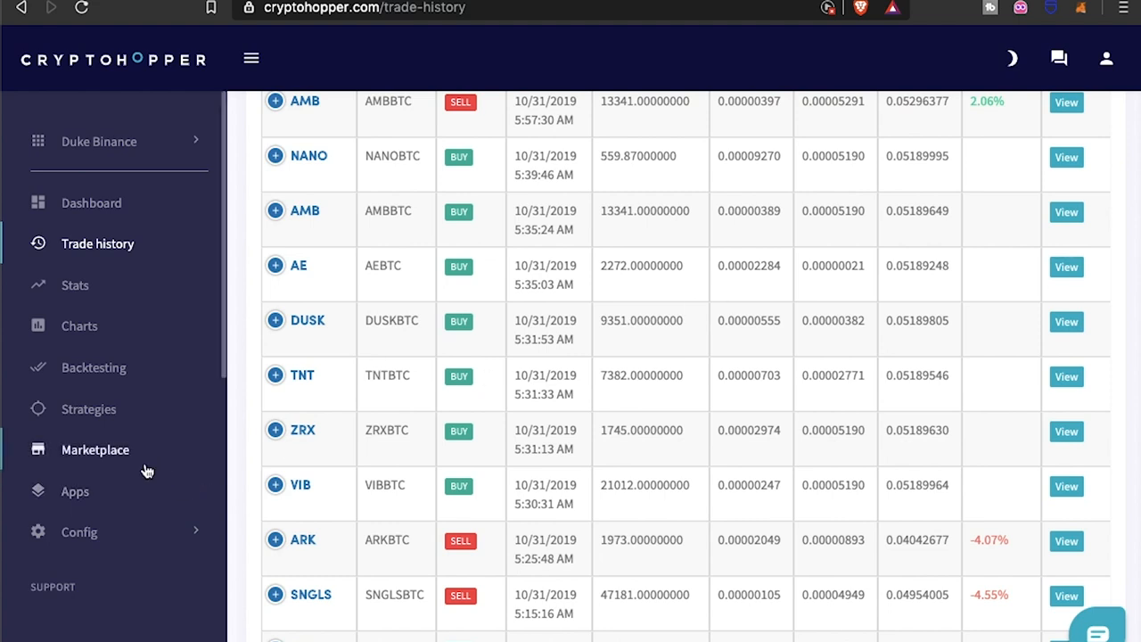
{"action": "mouse_move", "coordinate": [446, 485]}
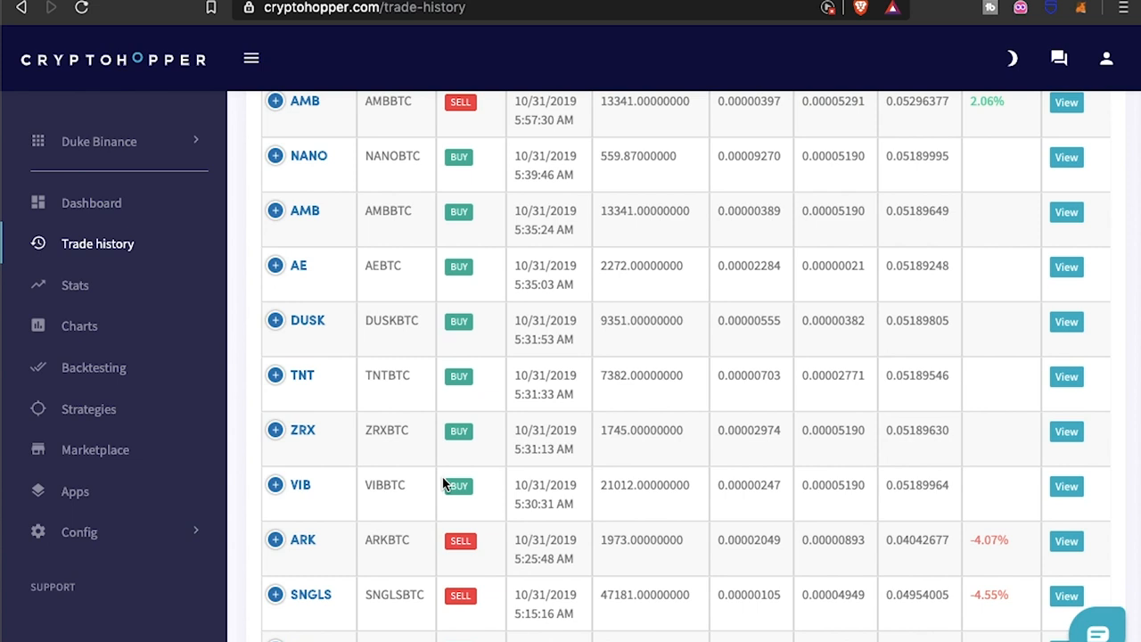
{"action": "mouse_move", "coordinate": [385, 485]}
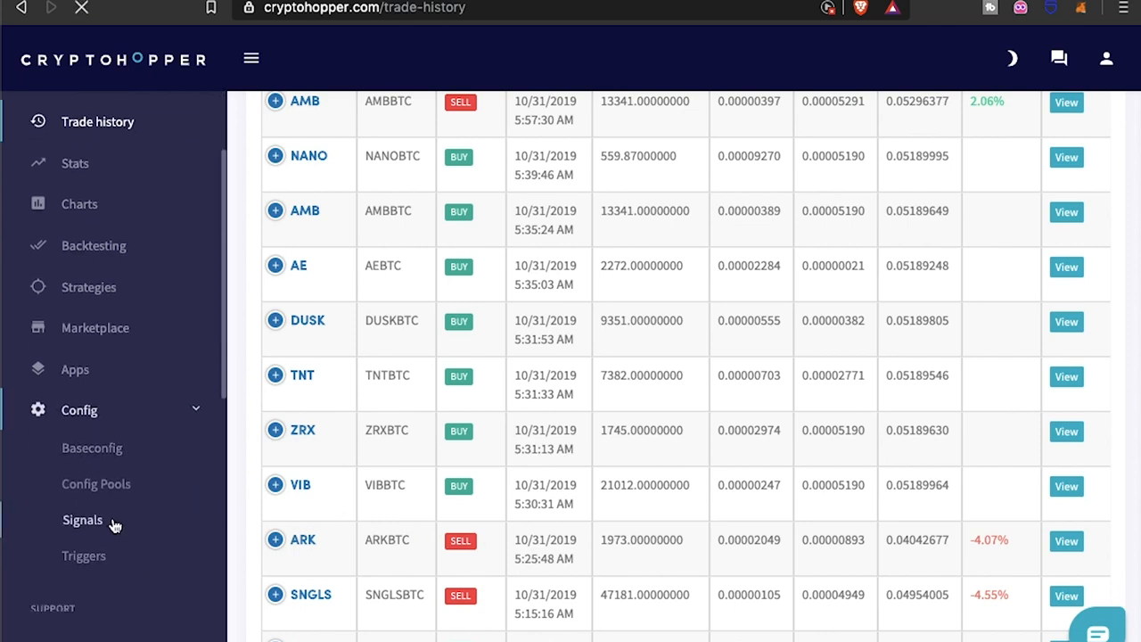
Step: Show the four subscribed signal cards, including Kryptoboss and Crypto Quality Signals Premium
{"action": "left_click", "coordinate": [82, 521]}
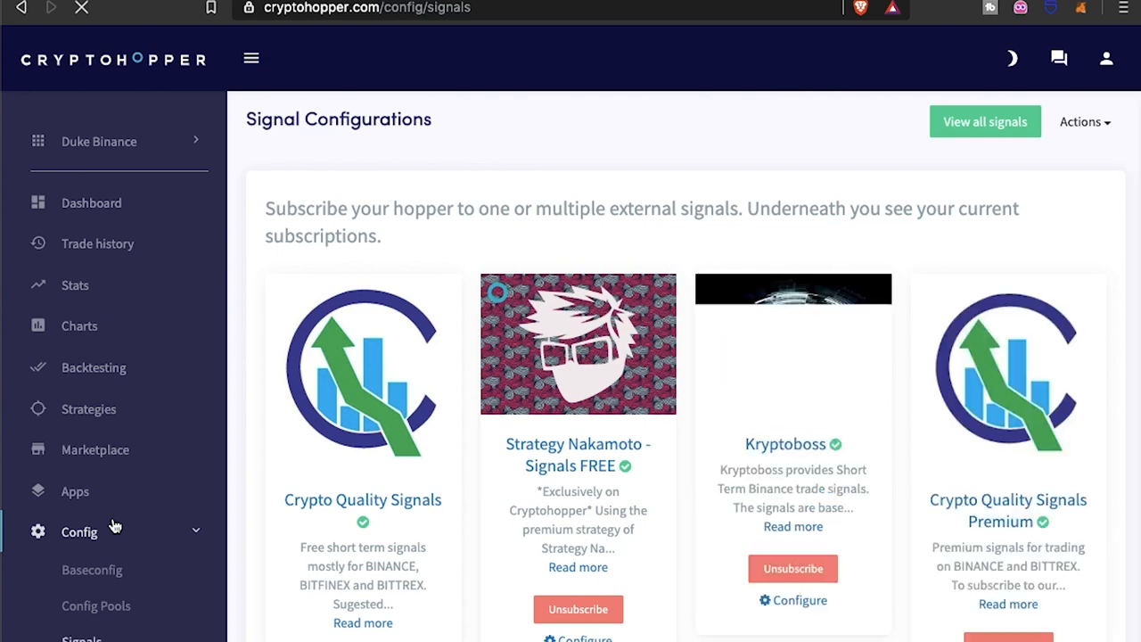
{"action": "scroll", "scroll_direction": "down", "scroll_amount": 3}
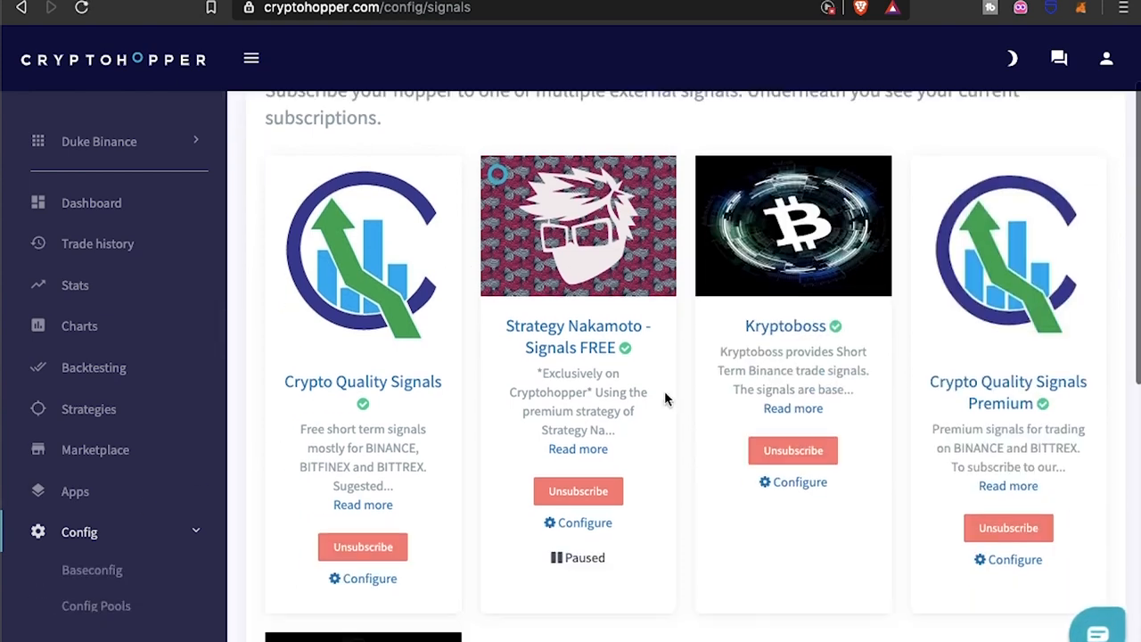
{"action": "scroll", "scroll_direction": "down", "scroll_amount": 3}
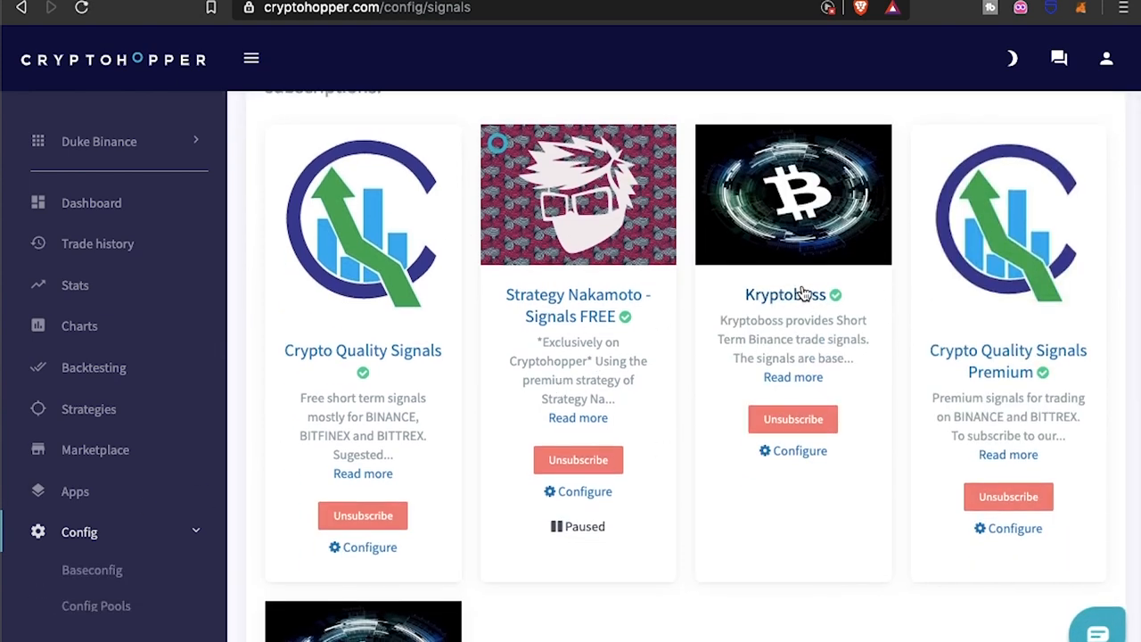
{"action": "scroll", "scroll_direction": "down", "scroll_amount": 3}
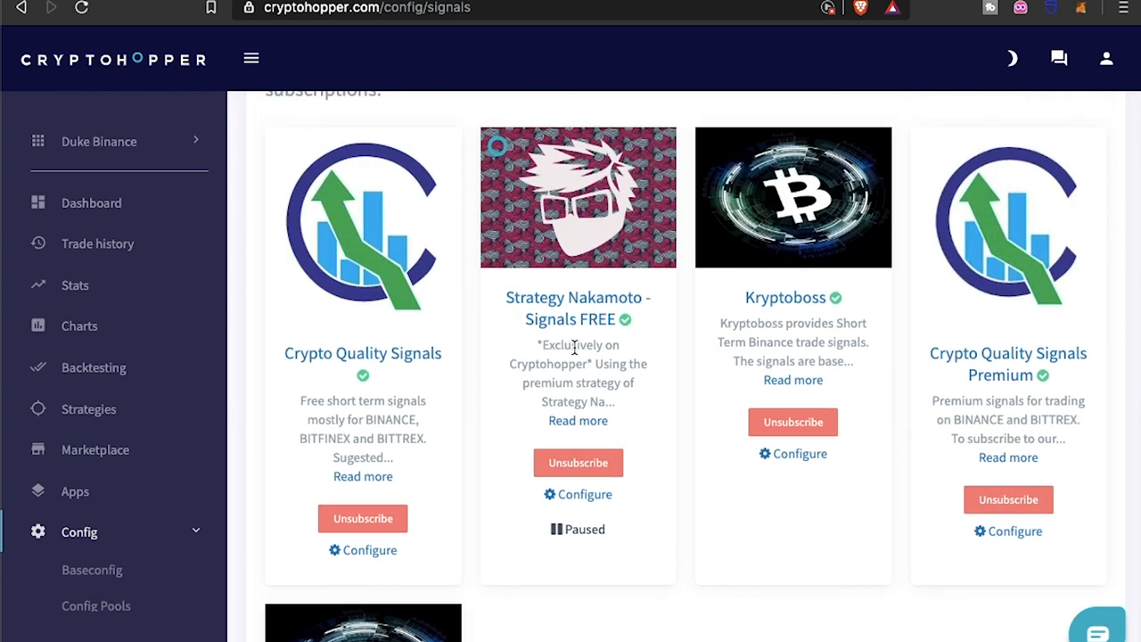
{"action": "mouse_move", "coordinate": [297, 417]}
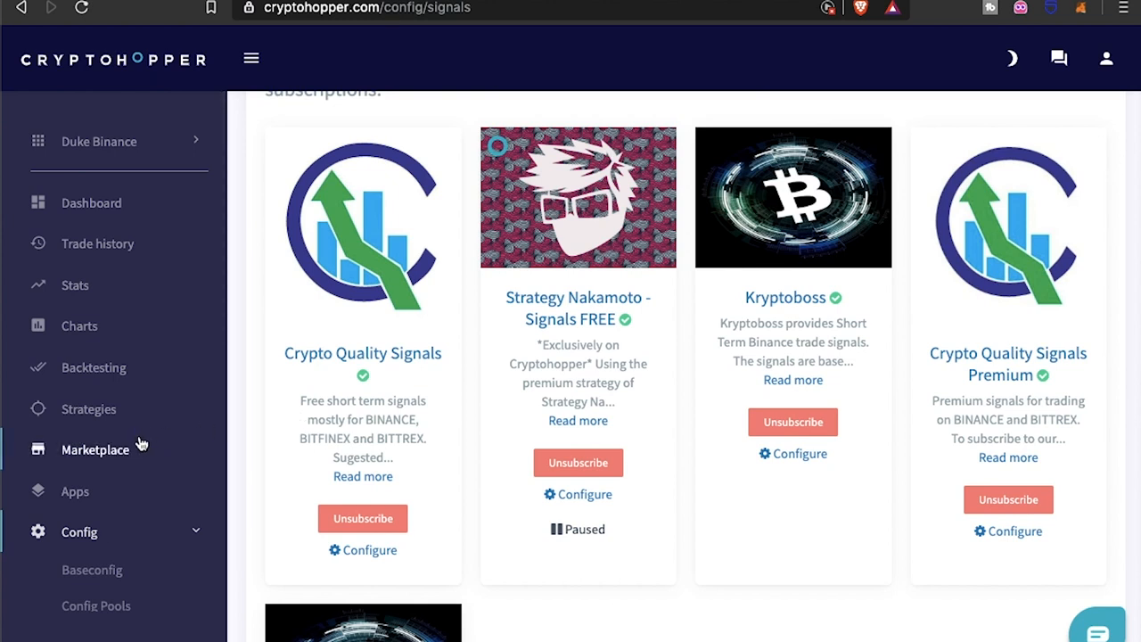
{"action": "mouse_move", "coordinate": [99, 257]}
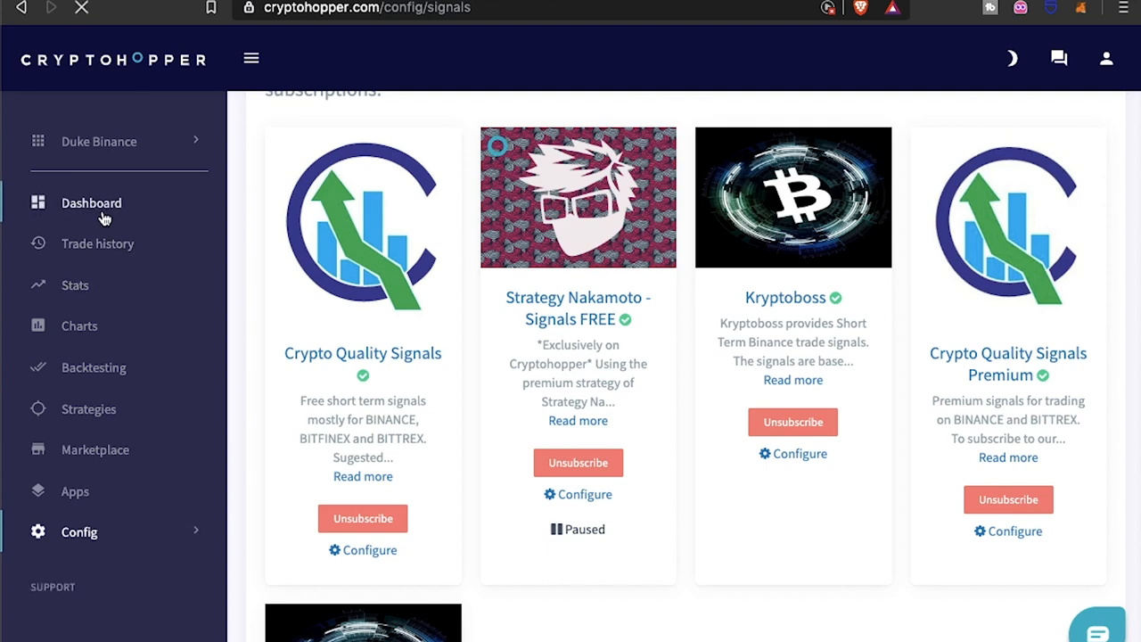
Step: Review the dashboard's Open Positions table and Stats panel, then return to Signal Configurations
{"action": "left_click", "coordinate": [91, 203]}
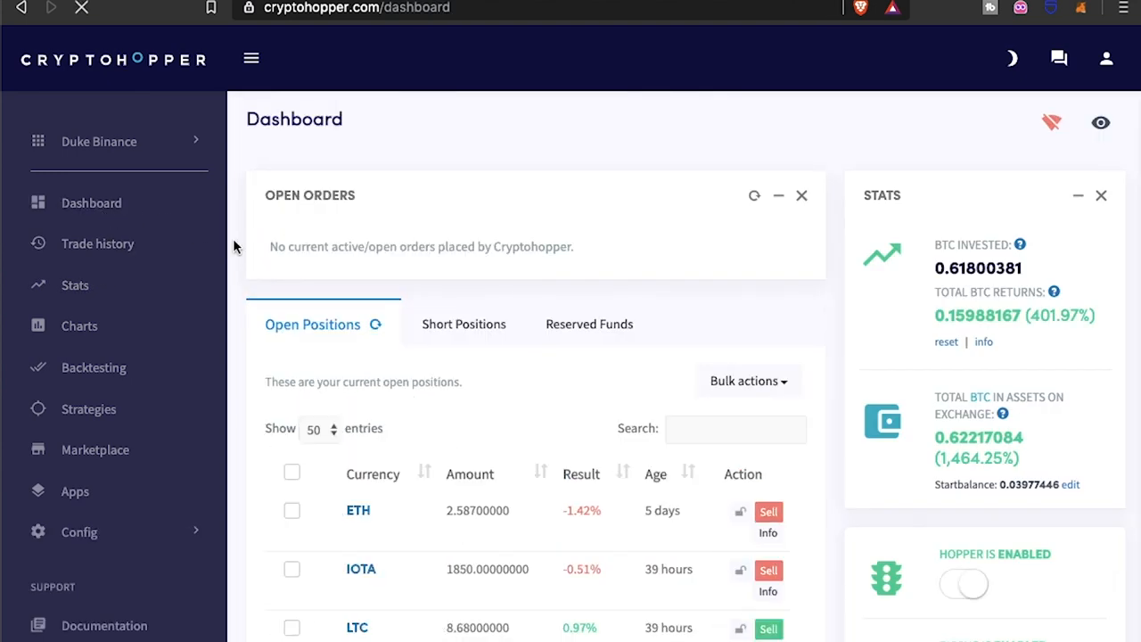
{"action": "left_click", "coordinate": [963, 585]}
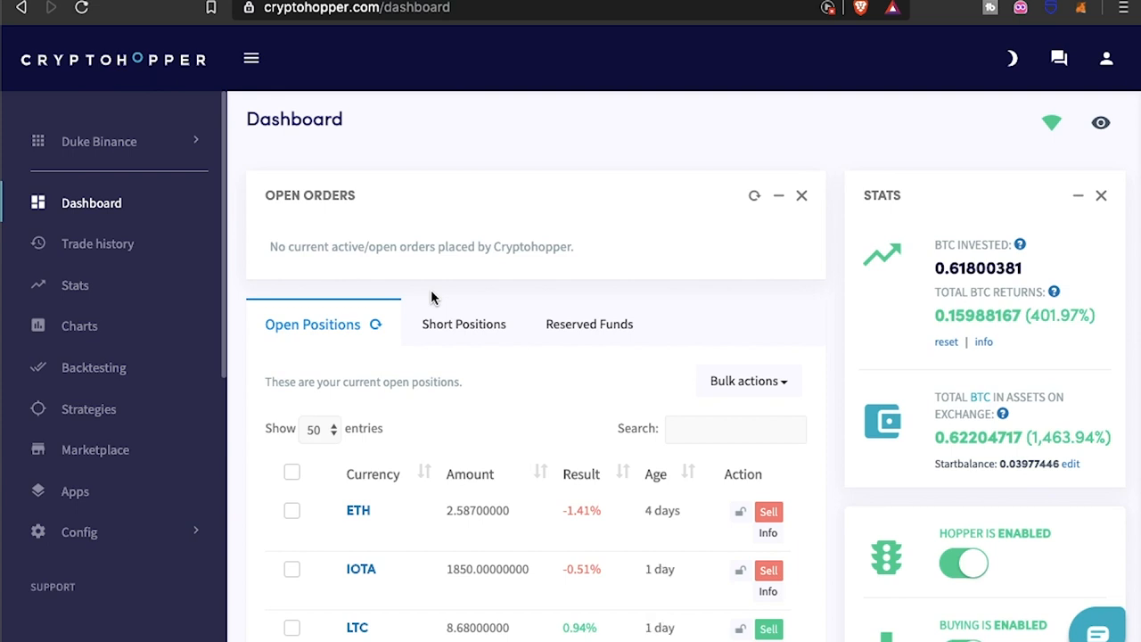
{"action": "scroll", "scroll_direction": "down", "scroll_amount": 3}
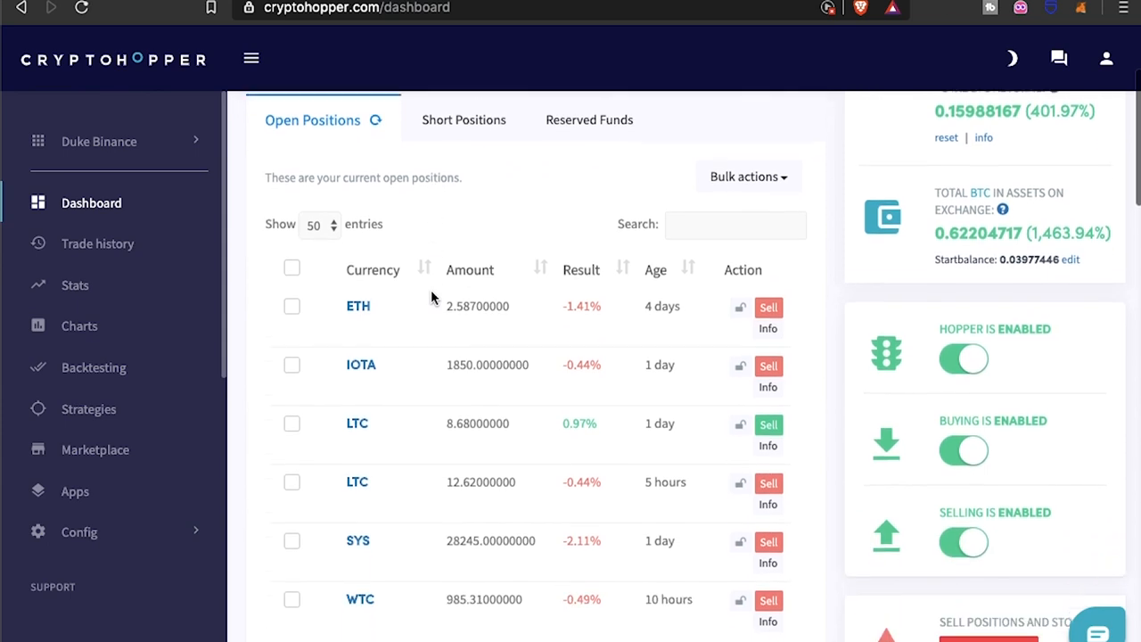
{"action": "scroll", "scroll_direction": "down", "scroll_amount": 3}
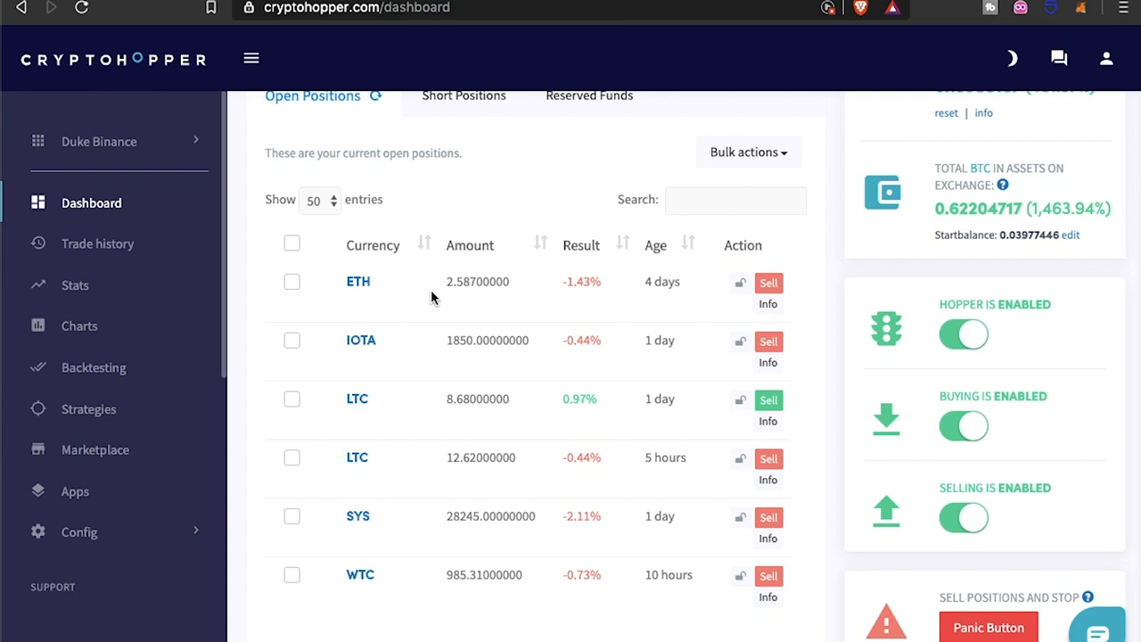
{"action": "mouse_move", "coordinate": [499, 307]}
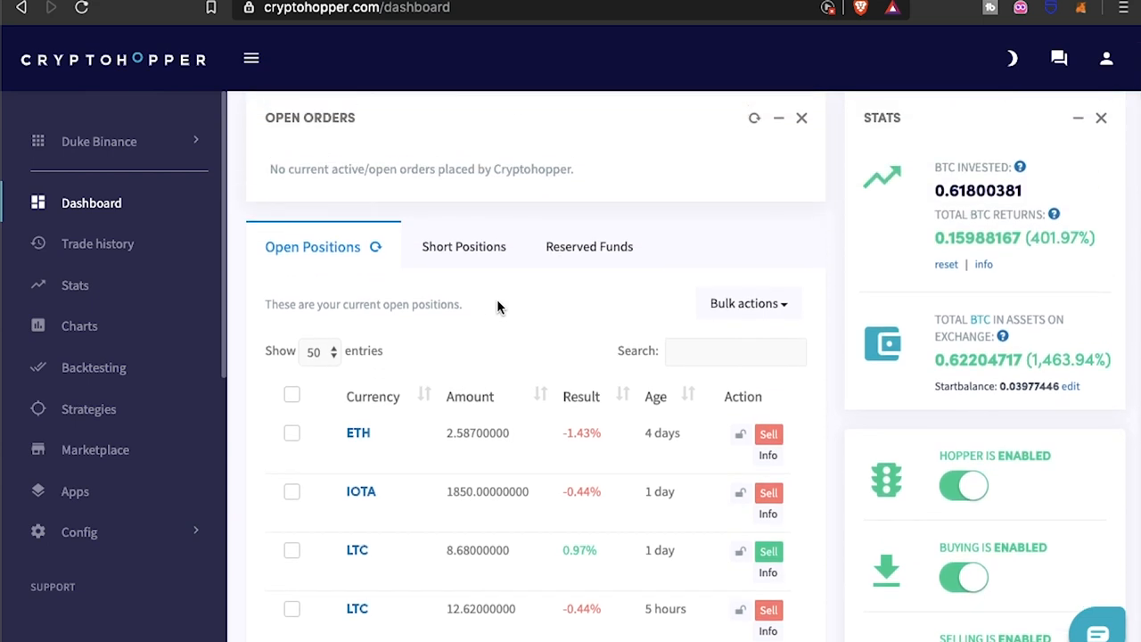
{"action": "mouse_move", "coordinate": [116, 243]}
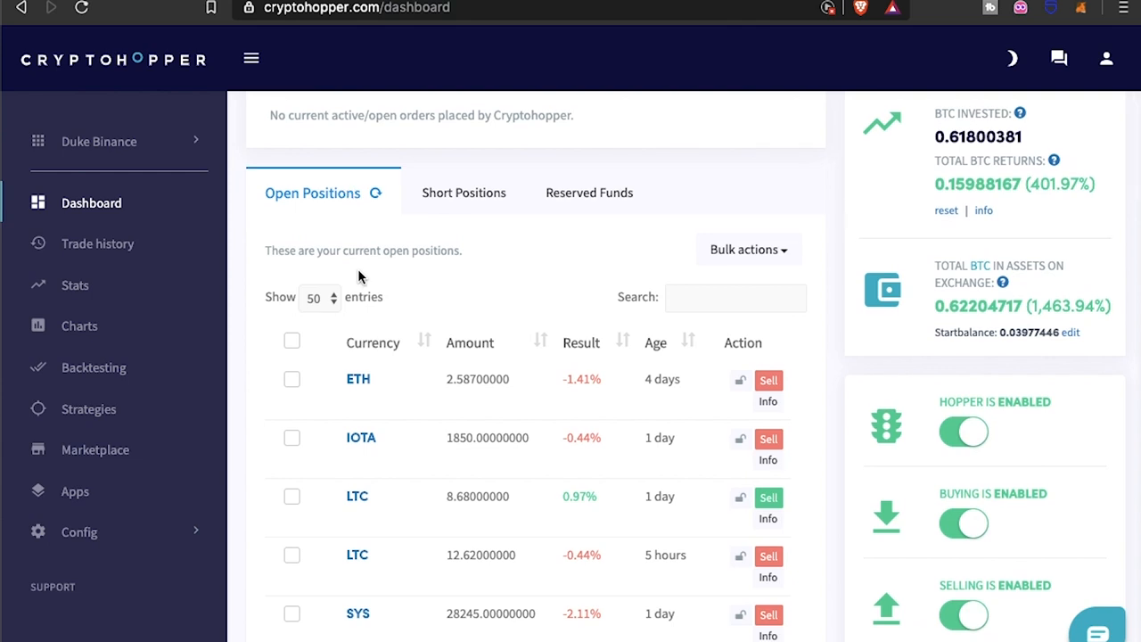
{"action": "scroll", "scroll_direction": "down", "scroll_amount": 3}
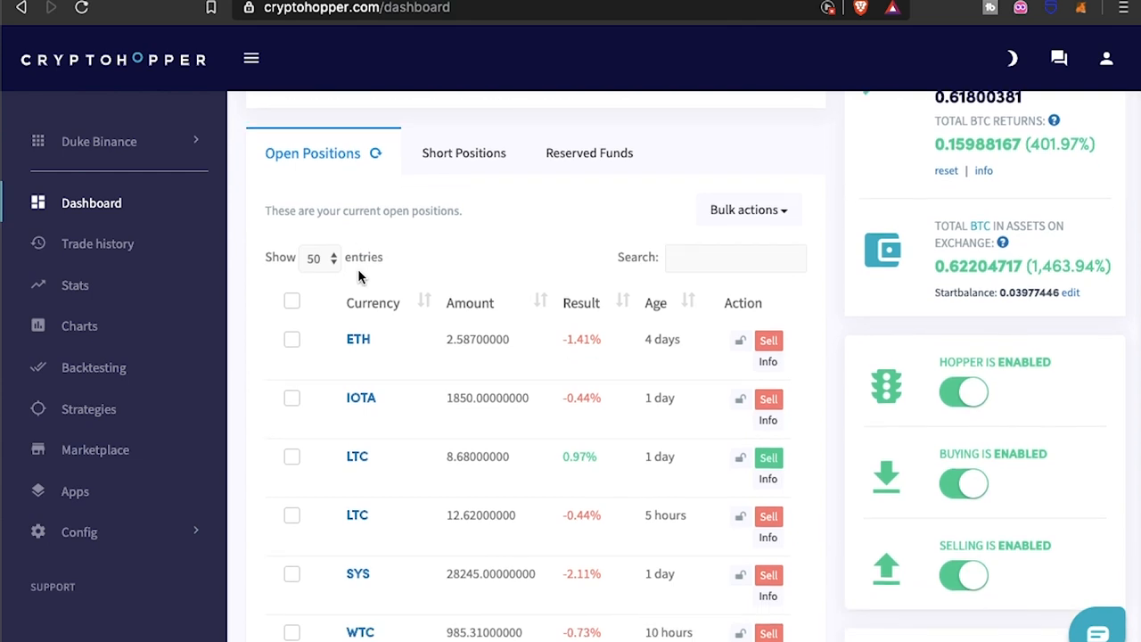
{"action": "scroll", "scroll_direction": "down", "scroll_amount": 3}
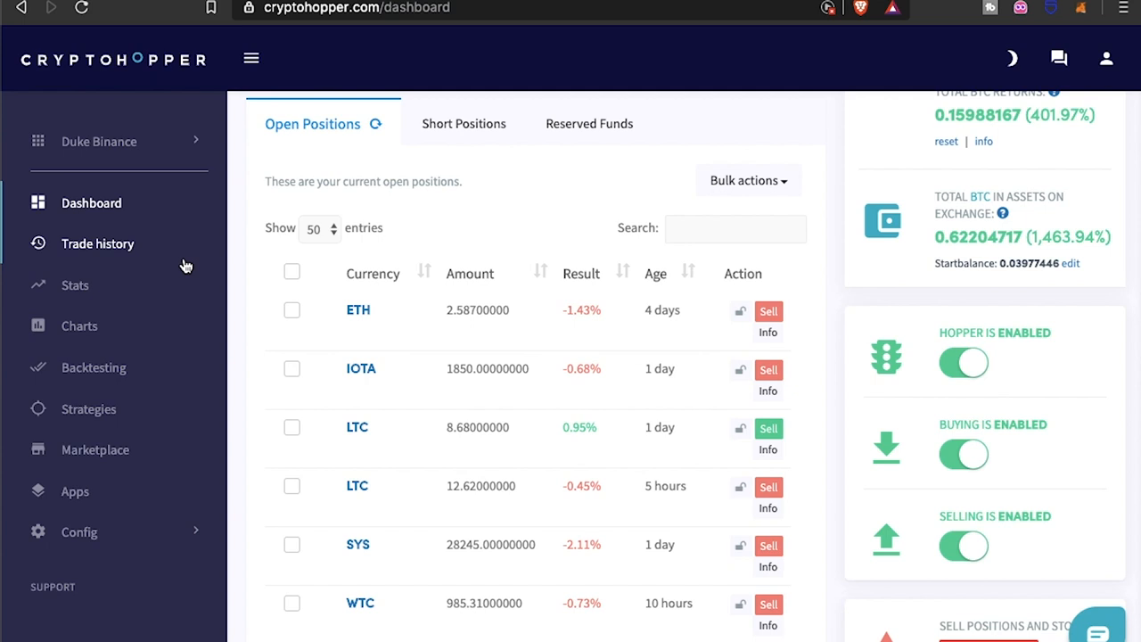
{"action": "mouse_move", "coordinate": [124, 449]}
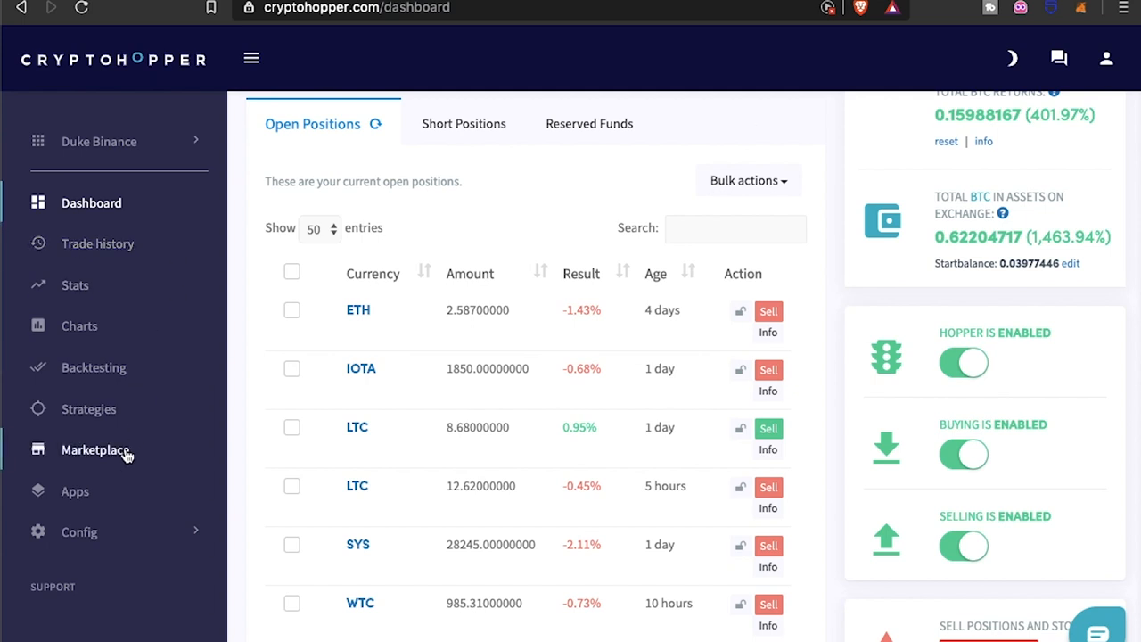
{"action": "left_click", "coordinate": [79, 532]}
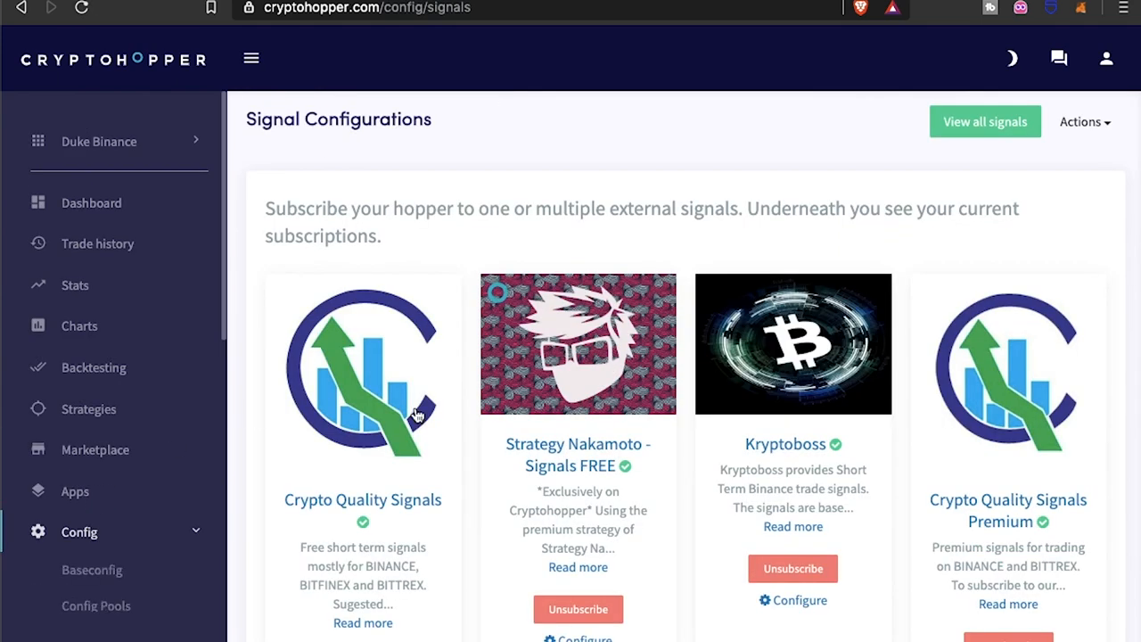
{"action": "mouse_move", "coordinate": [413, 414]}
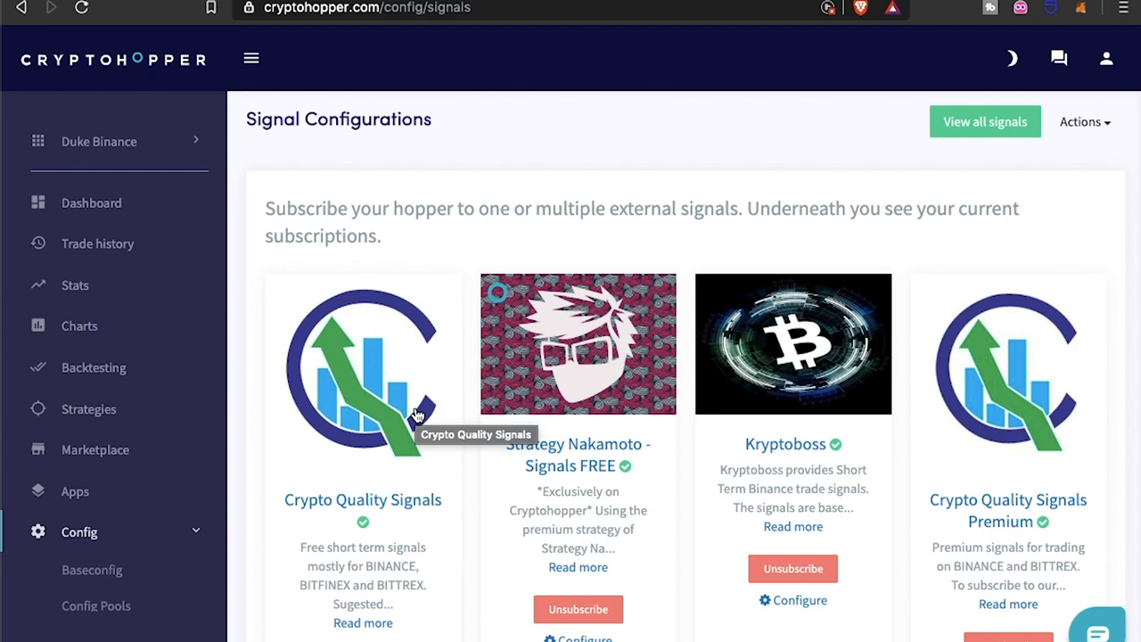
{"action": "mouse_move", "coordinate": [562, 365]}
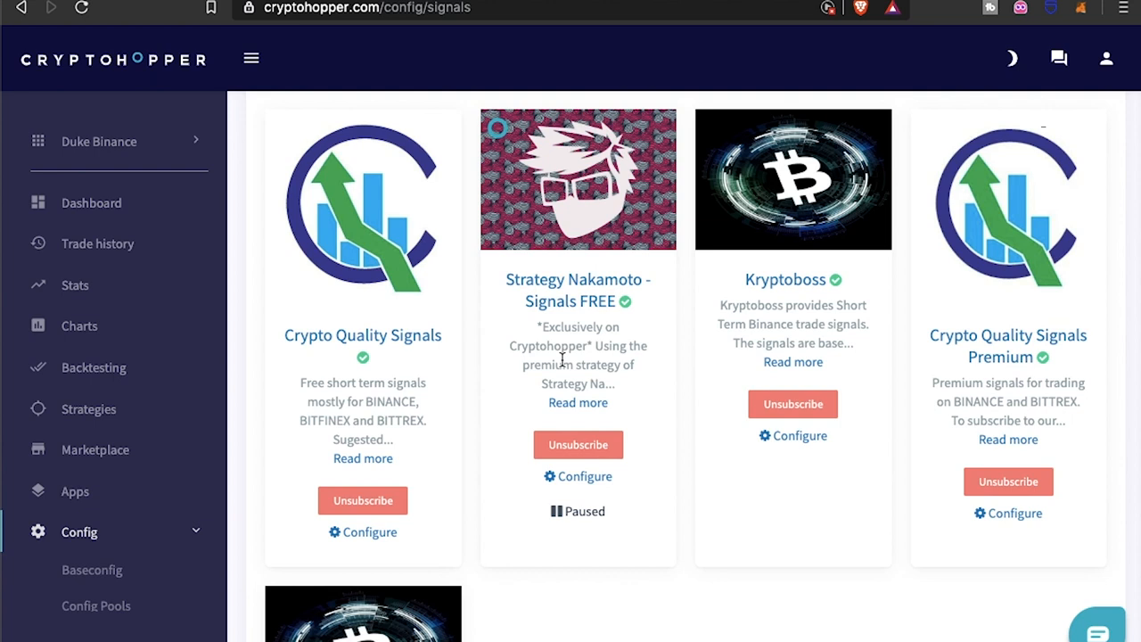
{"action": "mouse_move", "coordinate": [437, 444]}
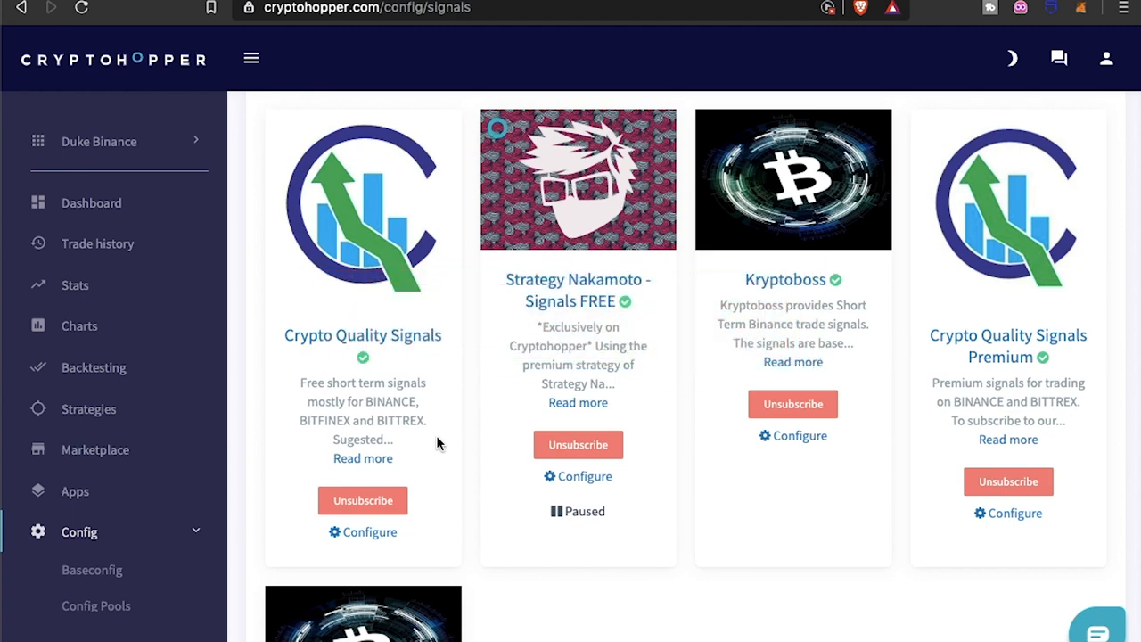
{"action": "mouse_move", "coordinate": [476, 152]}
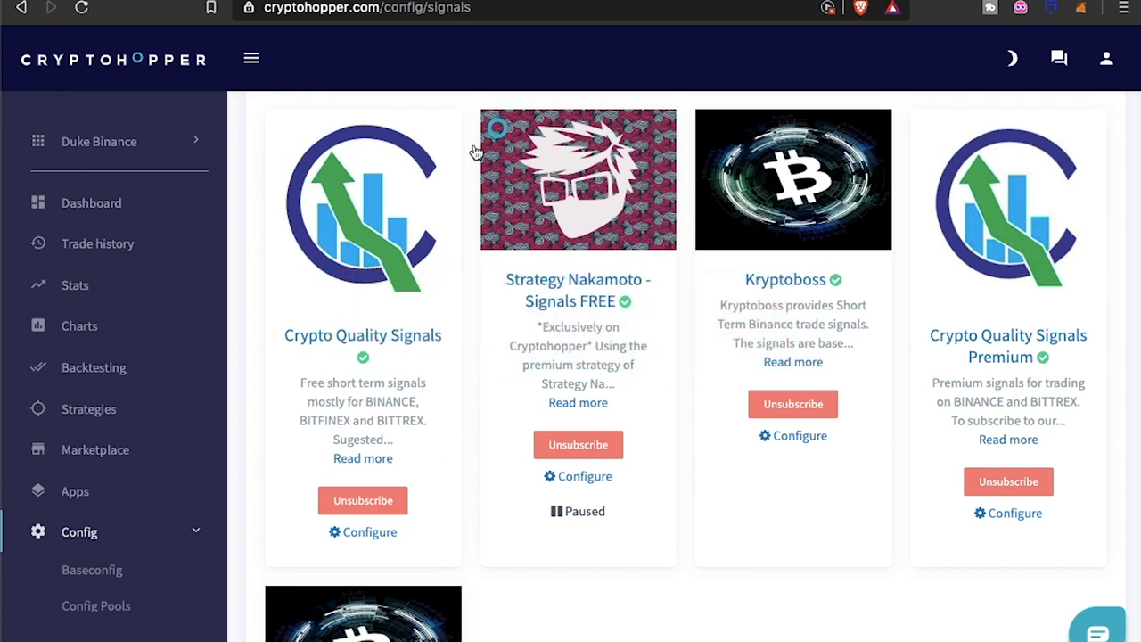